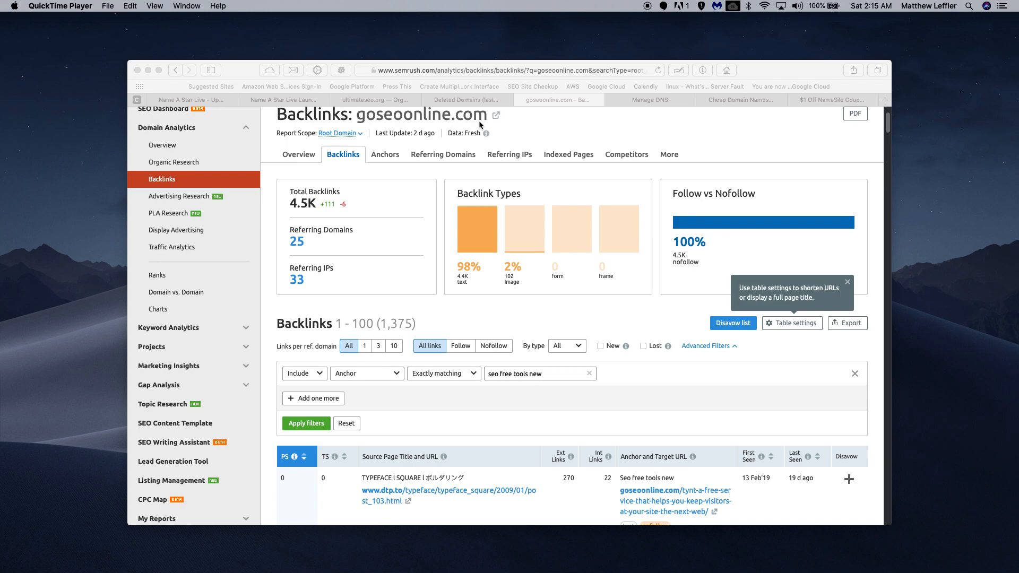
mouse_move(448, 121)
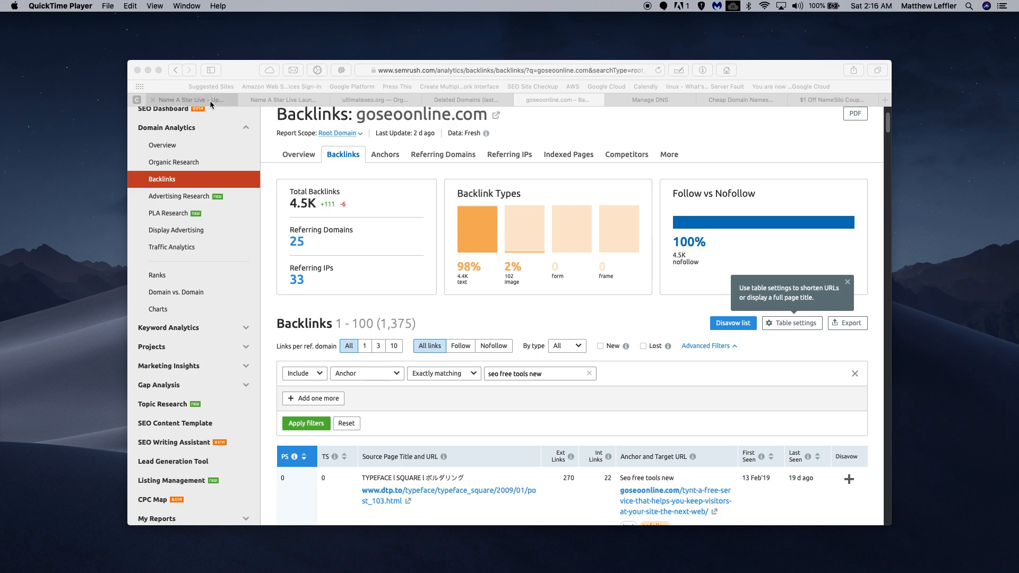
Step: Open a new browser tab beside the SEMrush 'seo free tools new' backlinks report
click(884, 99)
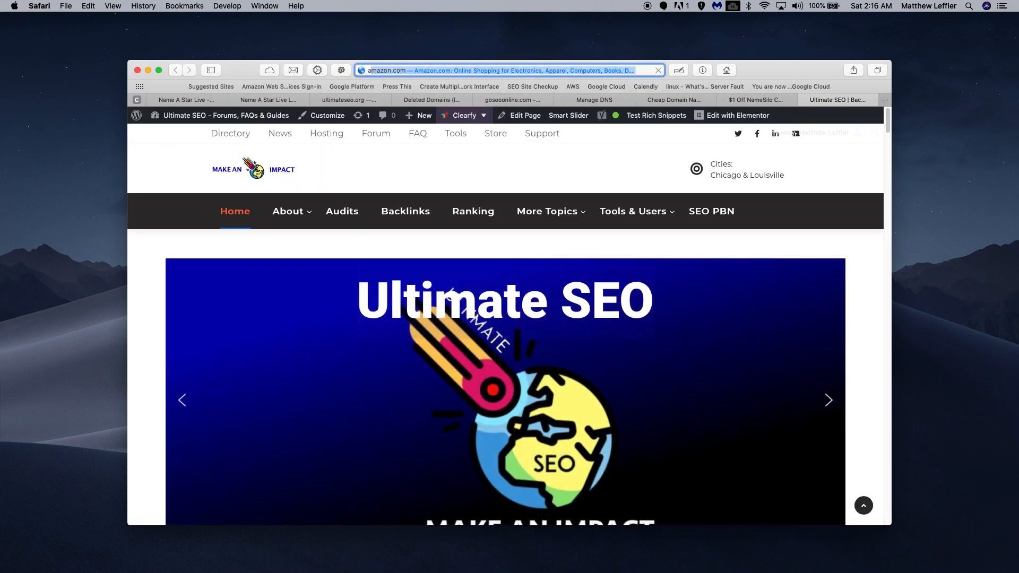
Step: Look up goseoonline.com in archive.org's Wayback Machine to bring up its 2011 capture calendar
text(archiv)
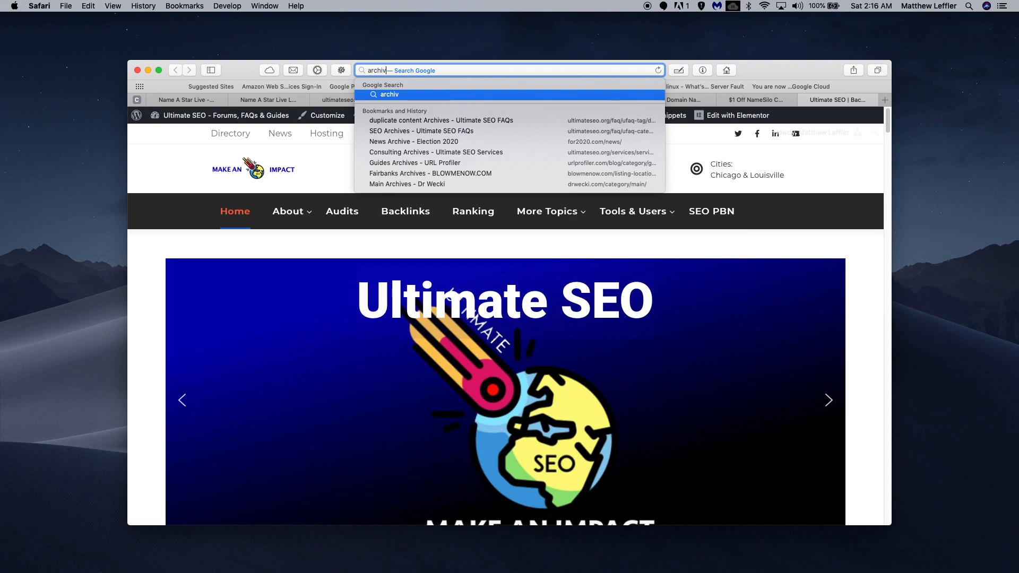
text(archive.org)
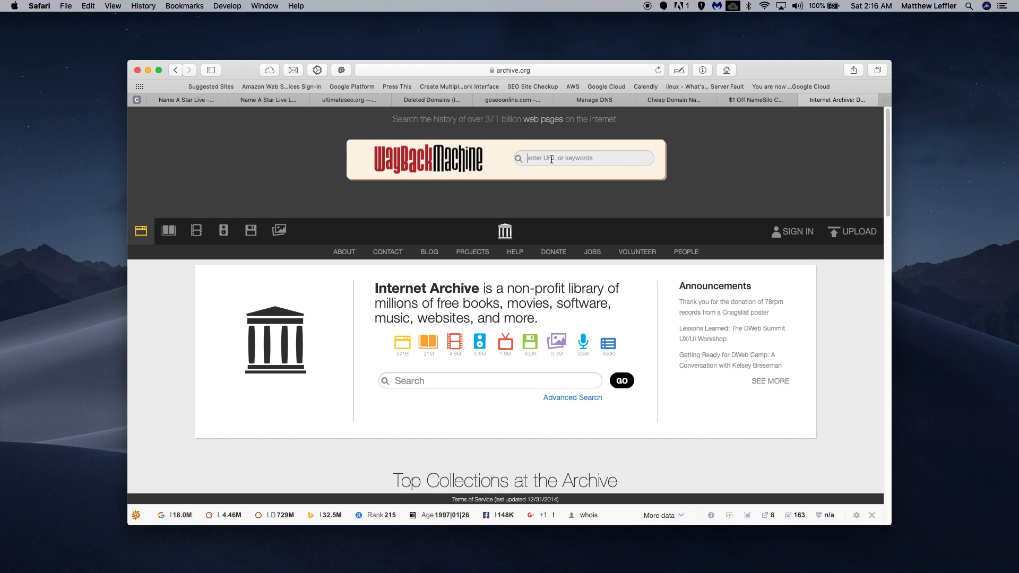
text(goseoonline.c)
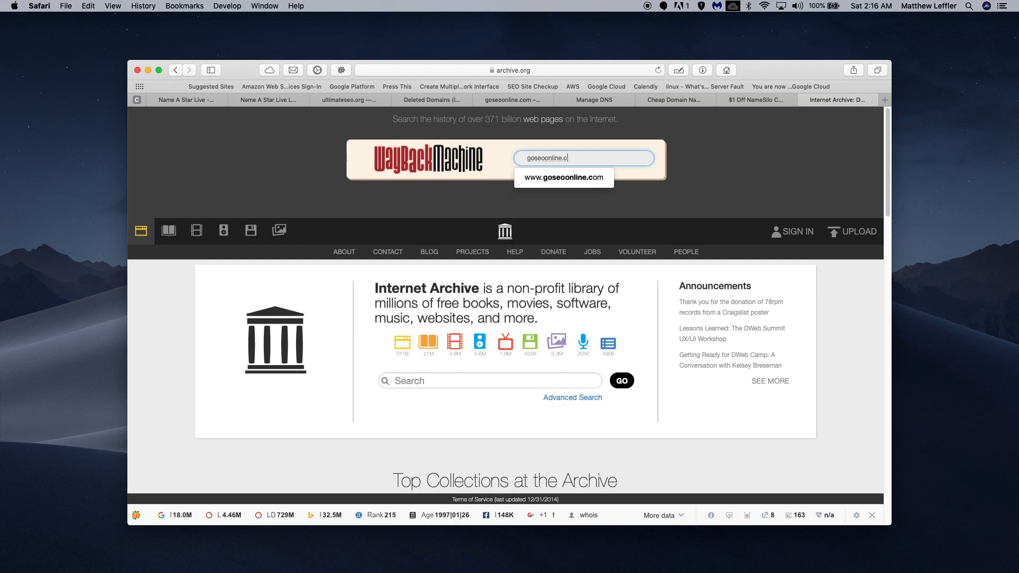
click(563, 178)
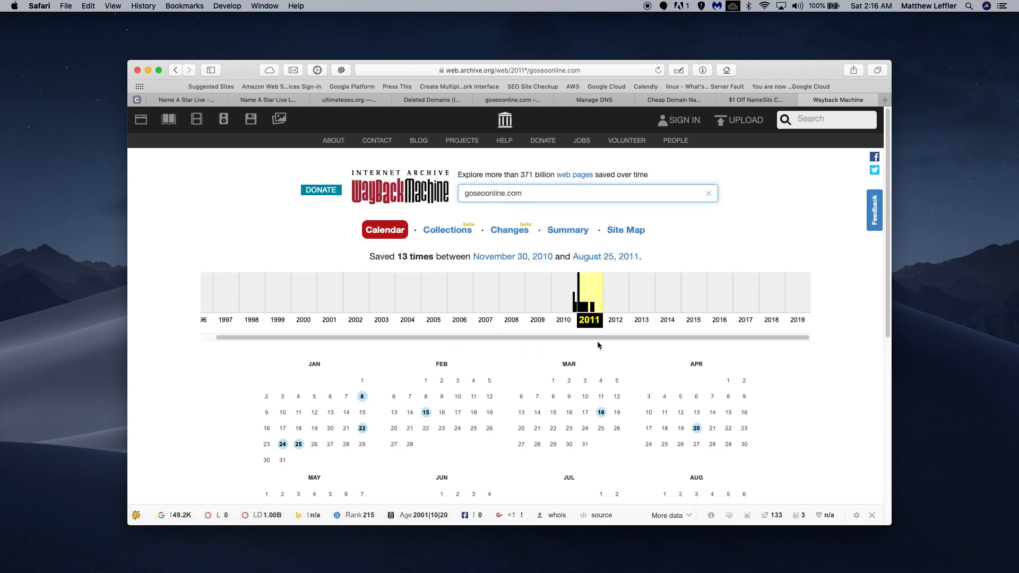
mouse_move(563, 302)
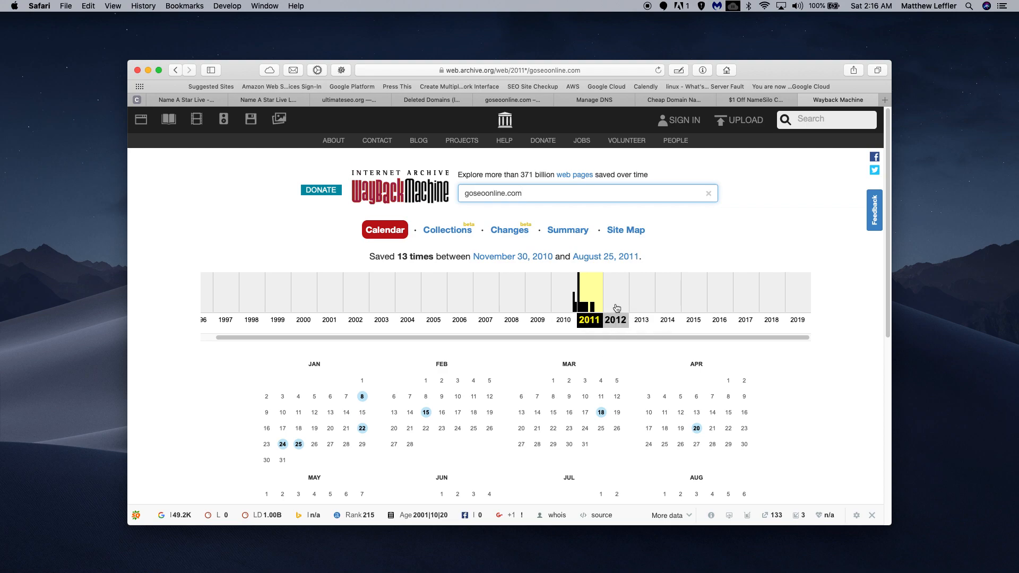
mouse_move(797, 304)
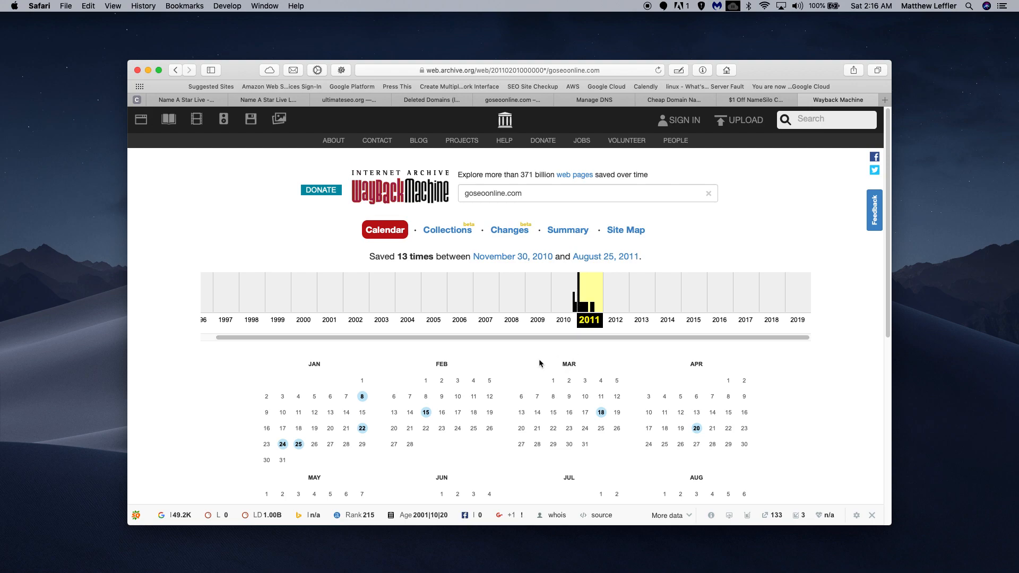
mouse_move(282, 445)
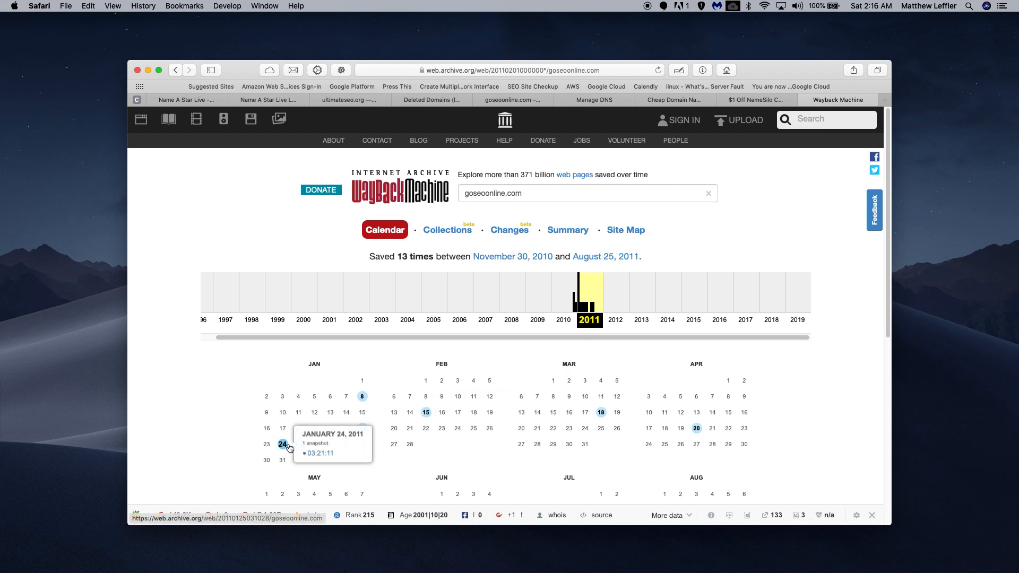
mouse_move(282, 445)
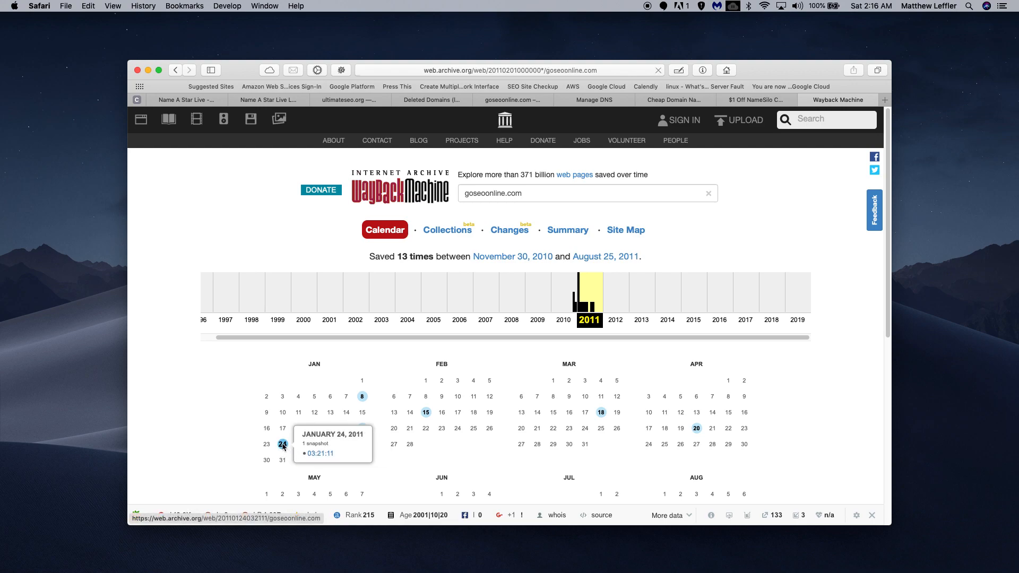
Step: Open the January 24, 2011 goseoonline.com capture and scroll through its SES New York 2011 post
click(321, 452)
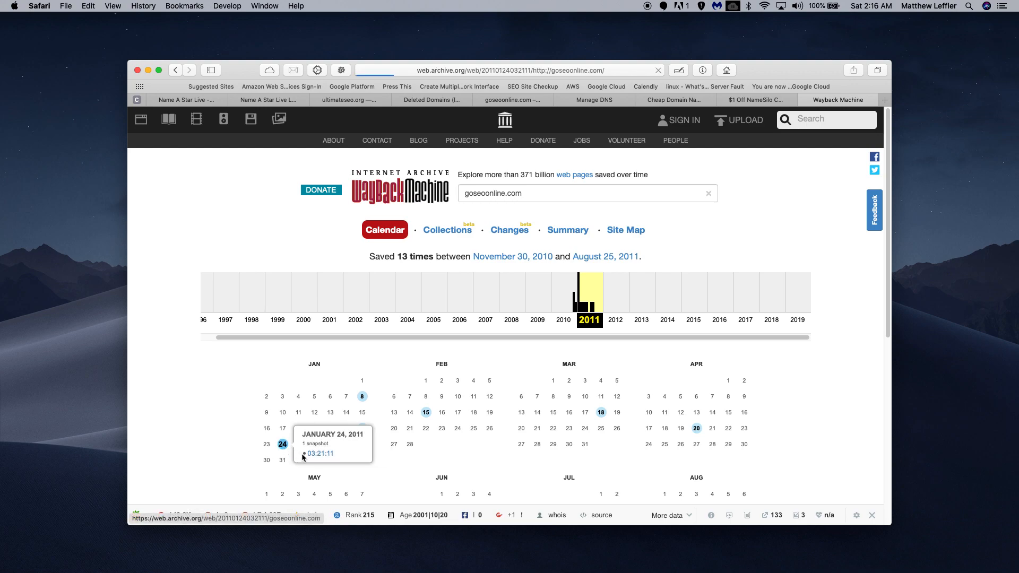
click(321, 453)
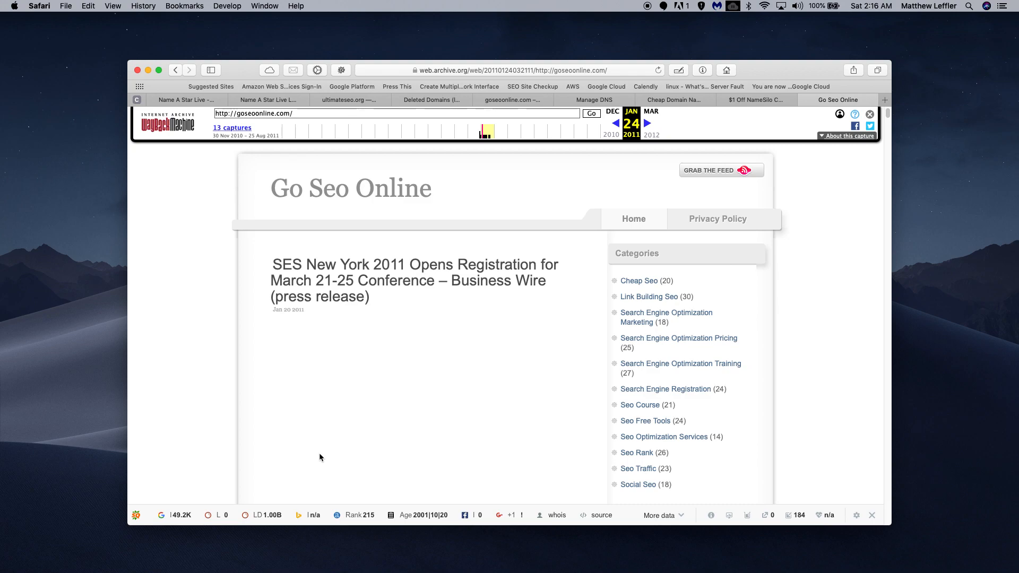
mouse_move(452, 409)
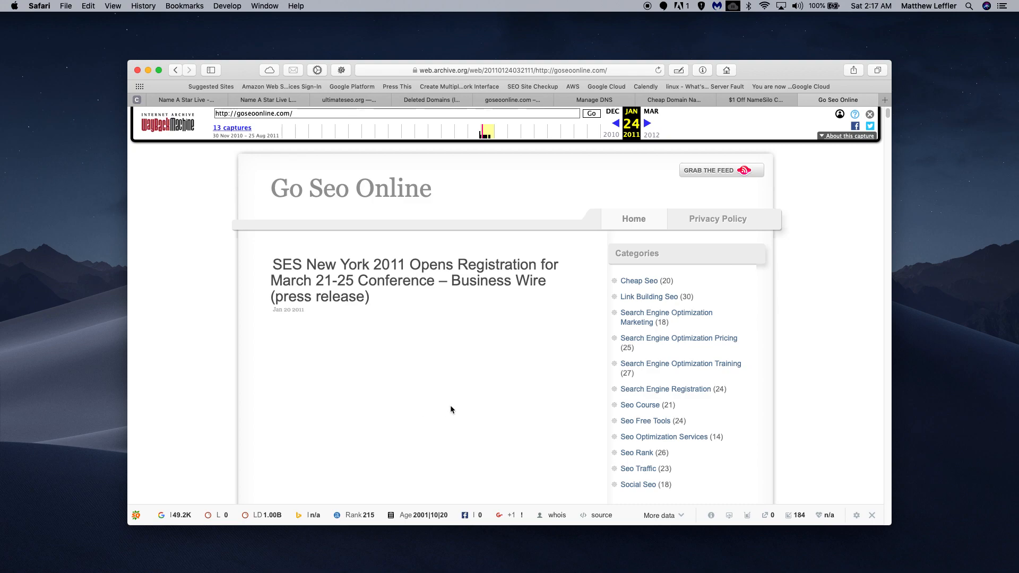
scroll(down, 3)
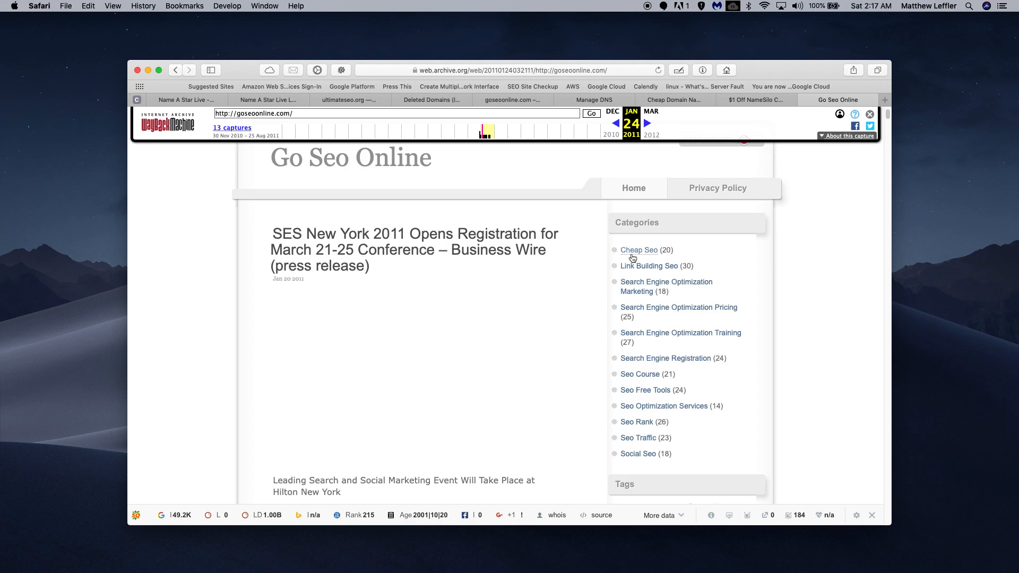
scroll(down, 3)
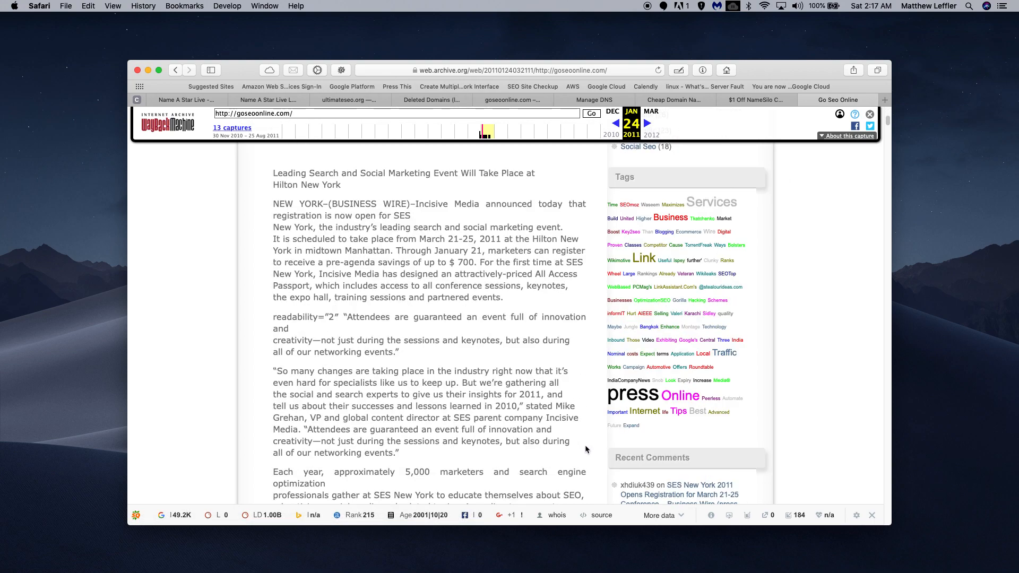
scroll(down, 3)
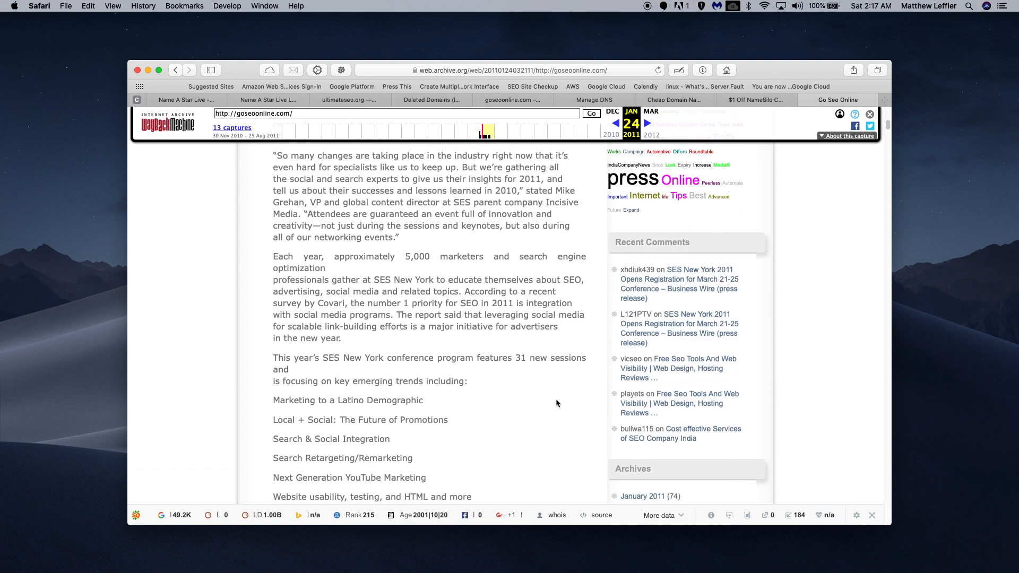
scroll(down, 3)
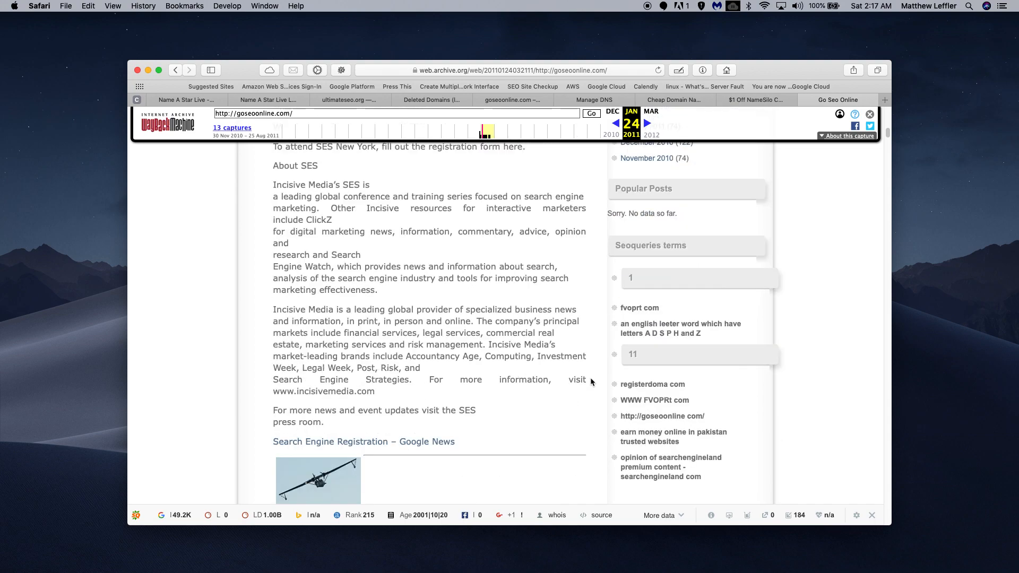
scroll(down, 3)
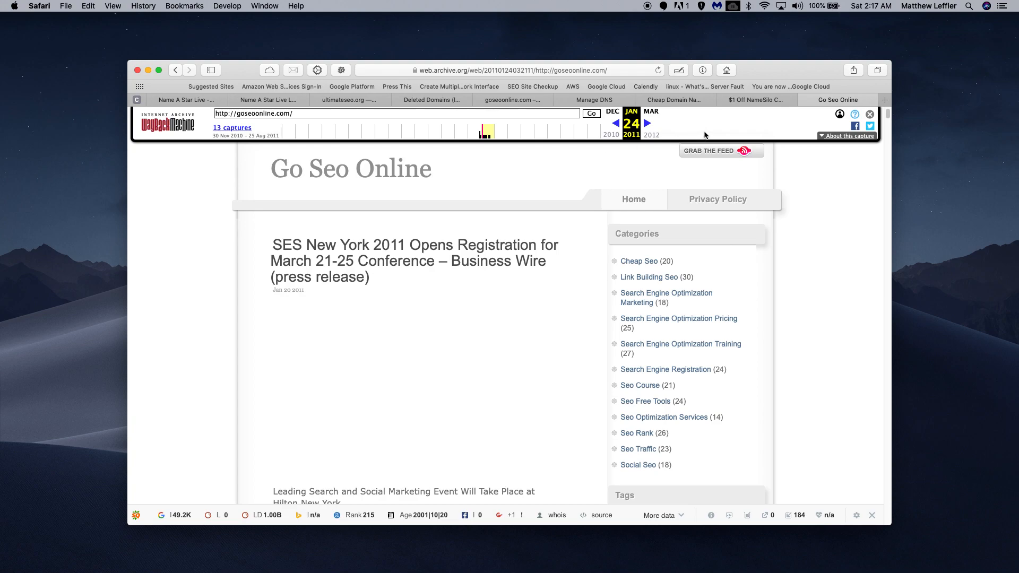
Step: Pass through the NameSilo and DNS tabs, then view SEMrush's goseoonline.com anchors table
click(672, 99)
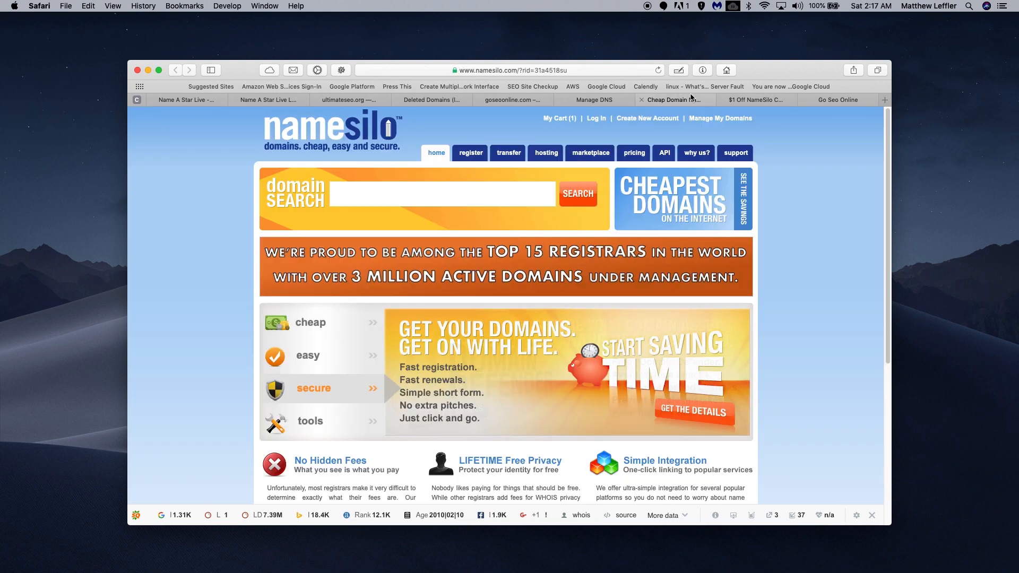
click(593, 99)
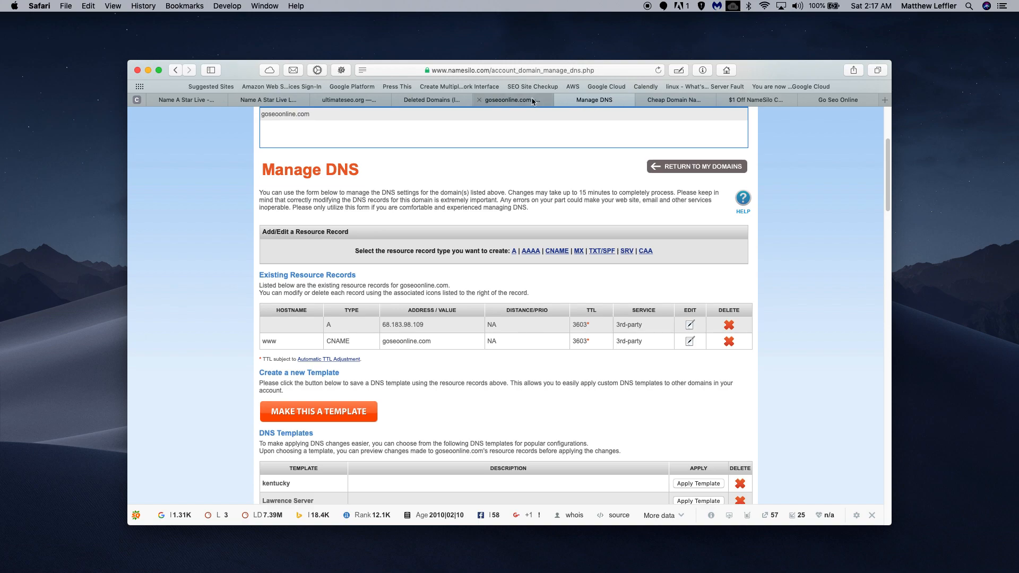
click(513, 100)
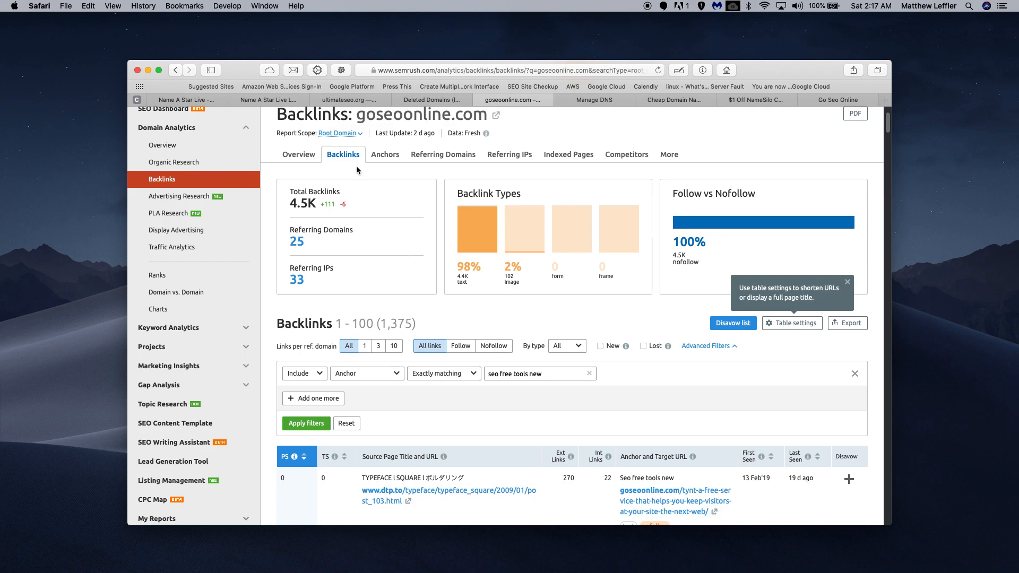
click(385, 155)
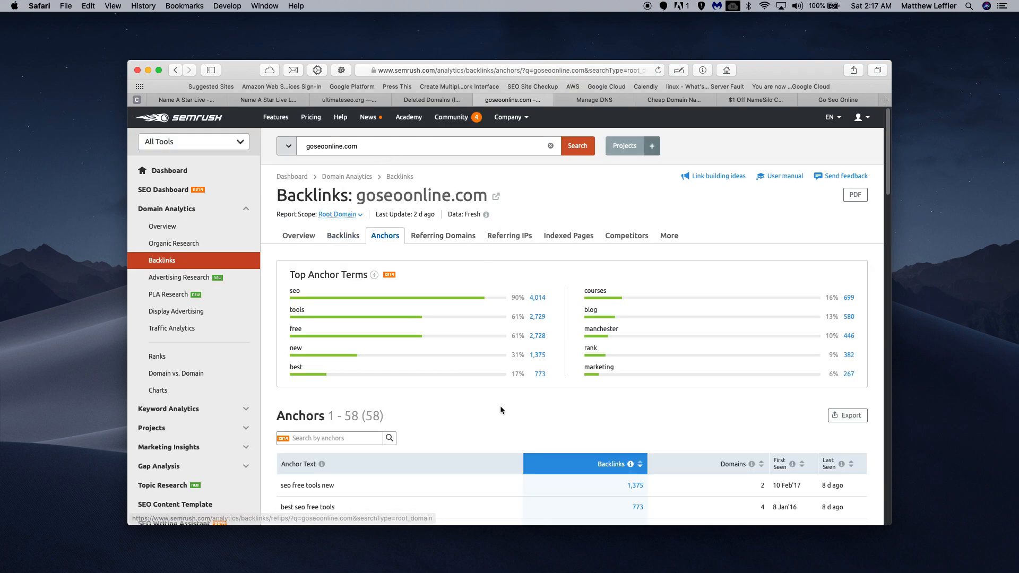
scroll(down, 3)
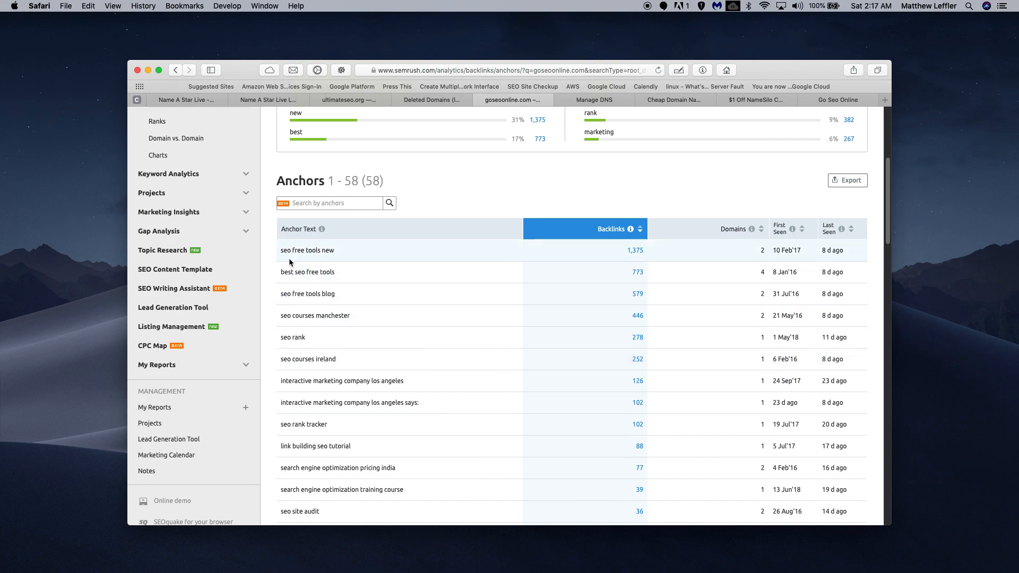
mouse_move(319, 257)
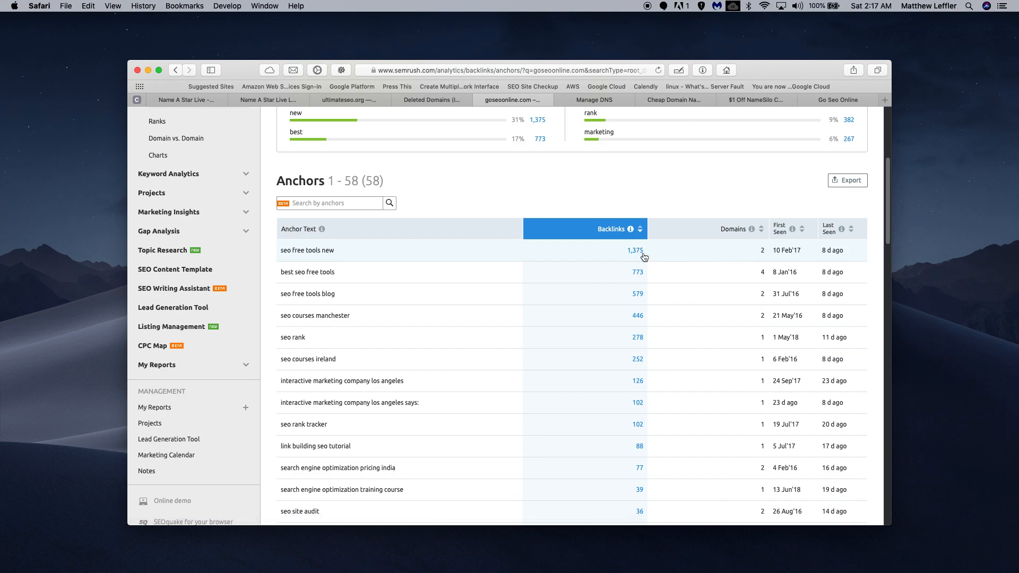
Step: Filter backlinks to anchor 'seo free tools new' and scroll to the dtp.to target URL
click(635, 250)
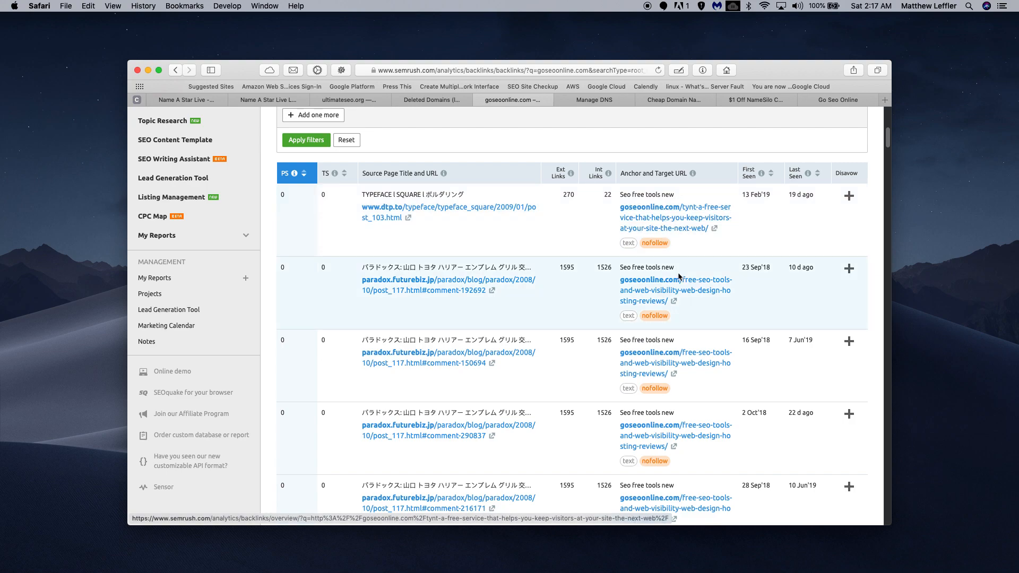
scroll(down, 3)
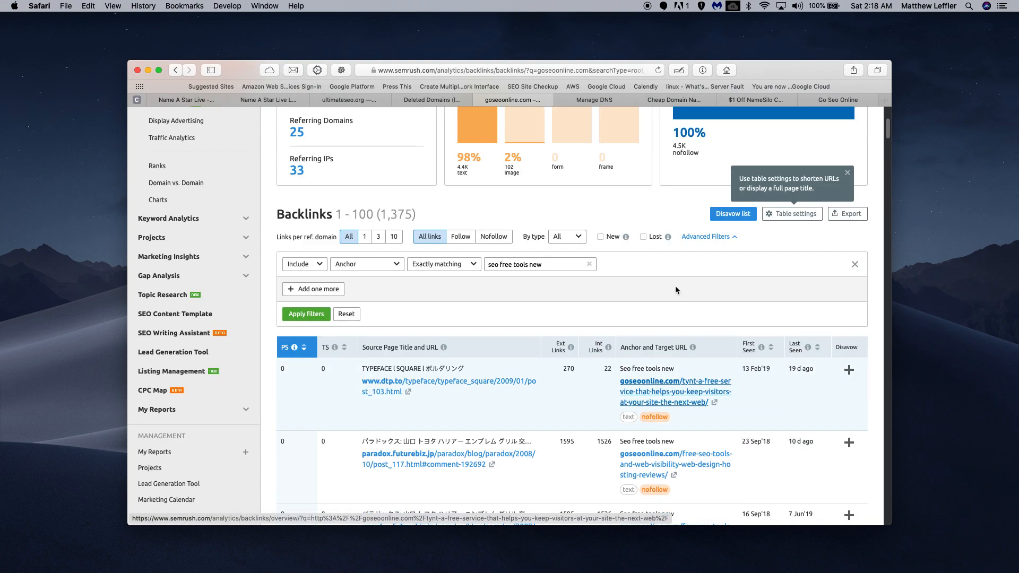
scroll(down, 3)
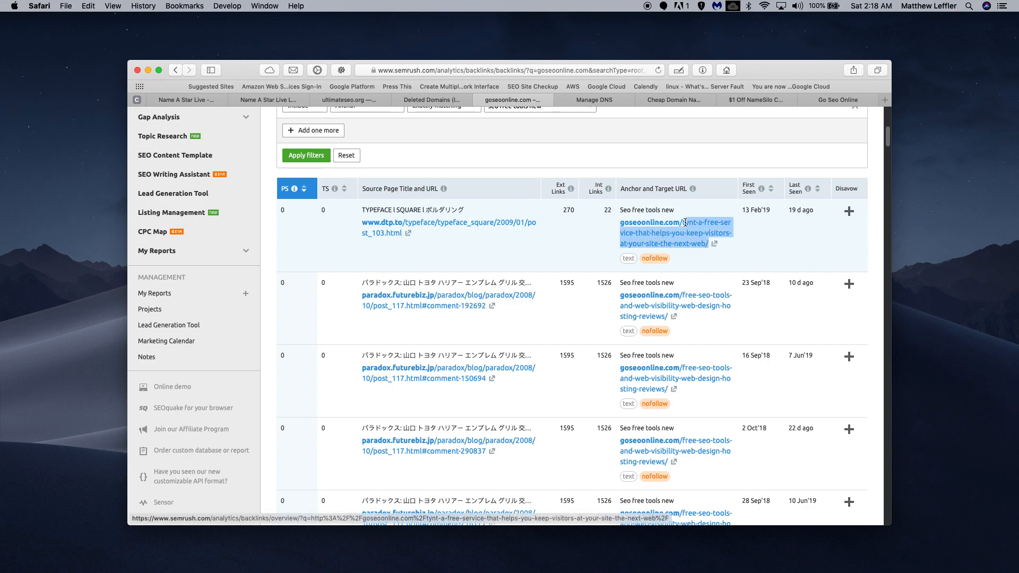
Step: Copy the selected tynt page path from the dtp.to backlink's target URL
right_click(676, 232)
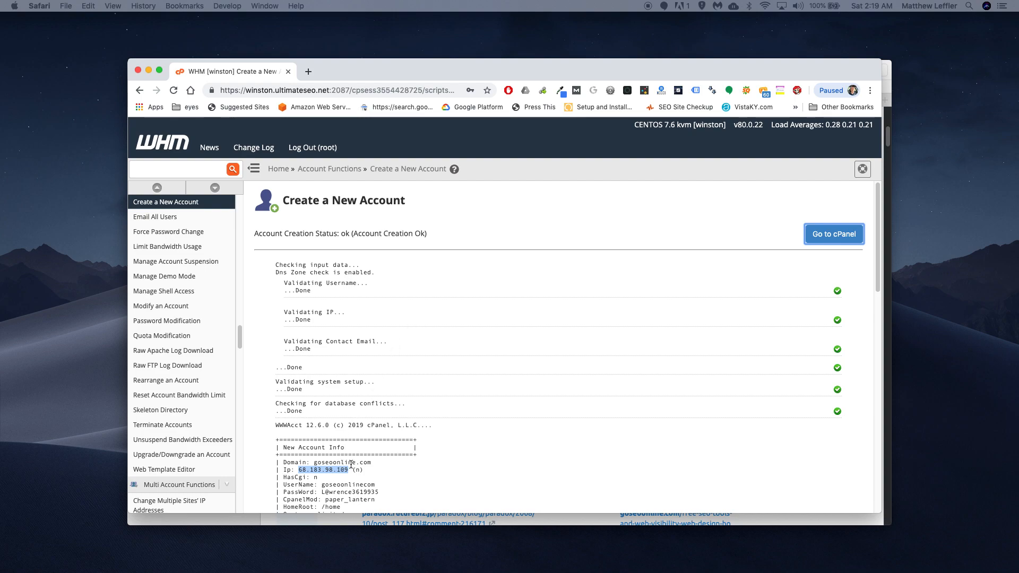
Step: Open cPanel for the new goseoonline.com account and scroll to its Domains tools
click(834, 234)
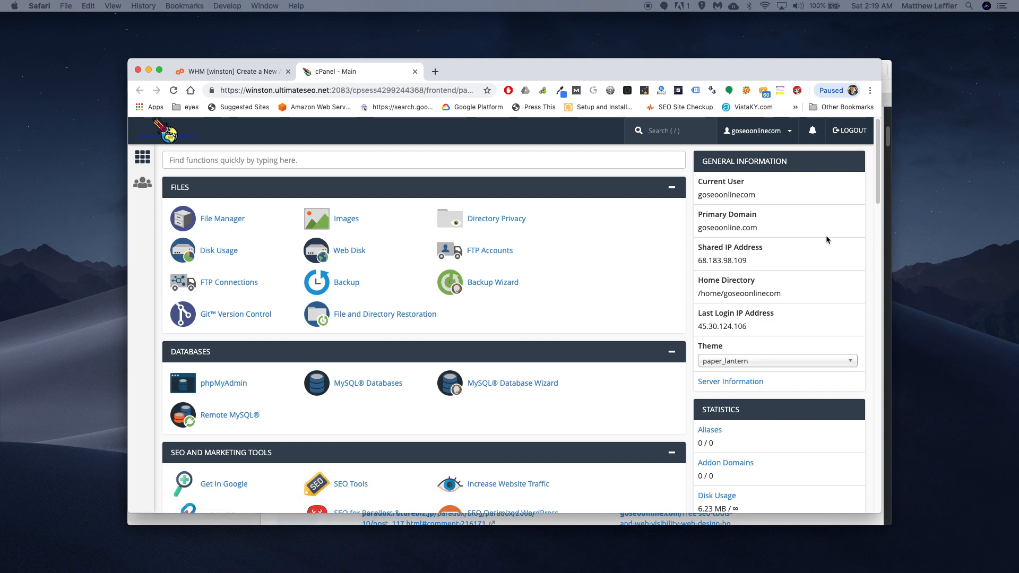
mouse_move(384, 314)
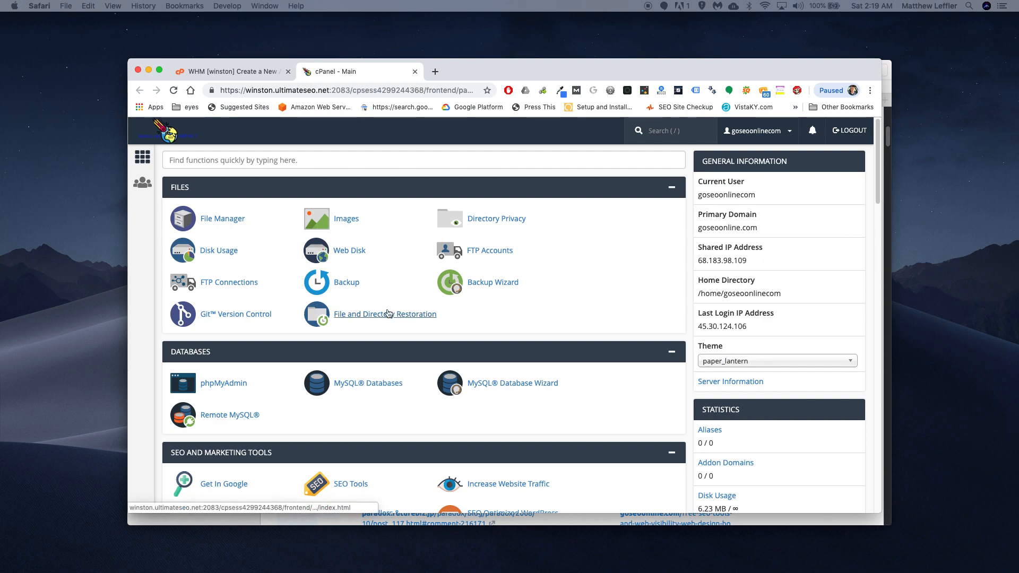
mouse_move(384, 314)
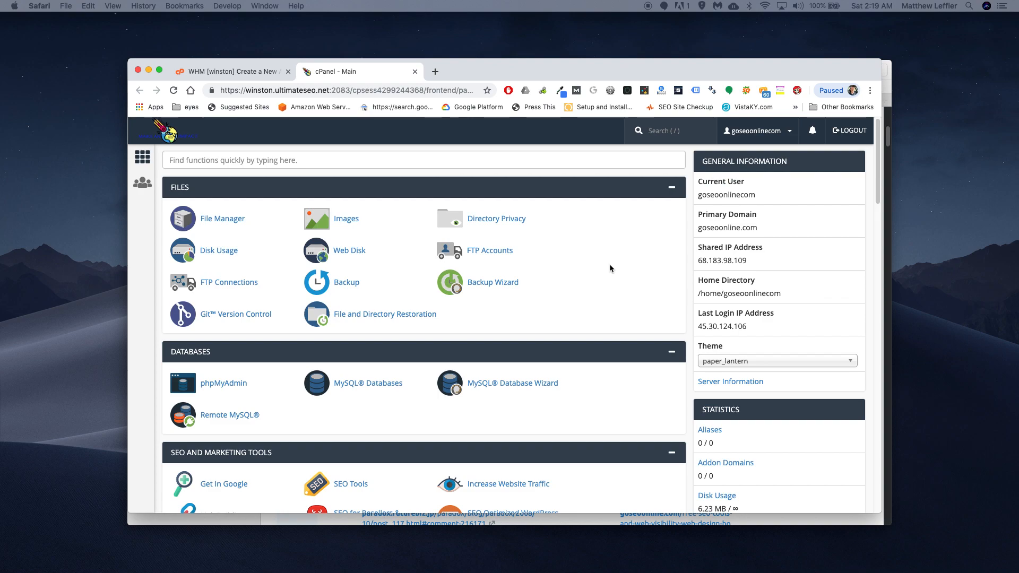
mouse_move(613, 271)
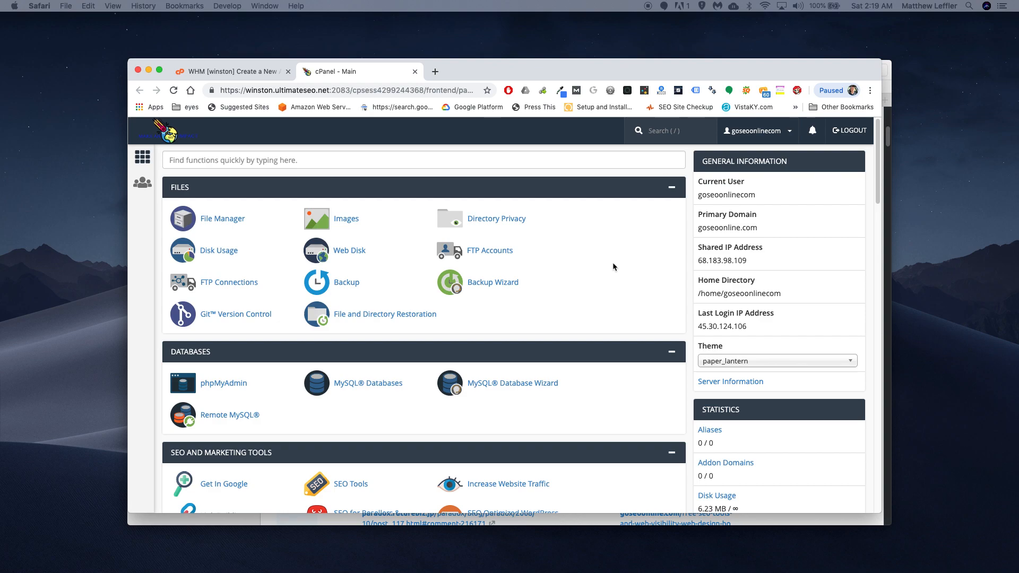
mouse_move(586, 286)
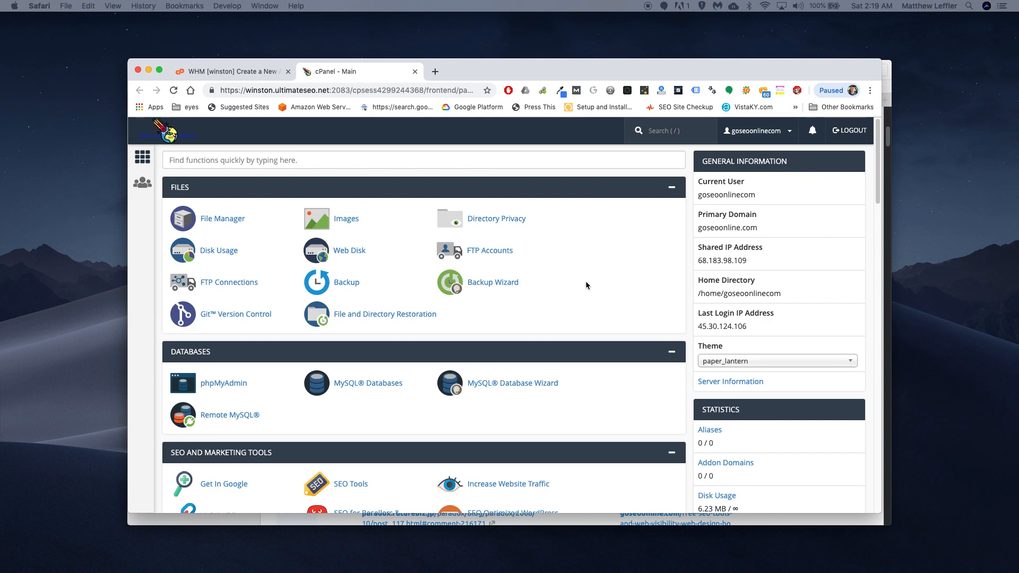
scroll(down, 3)
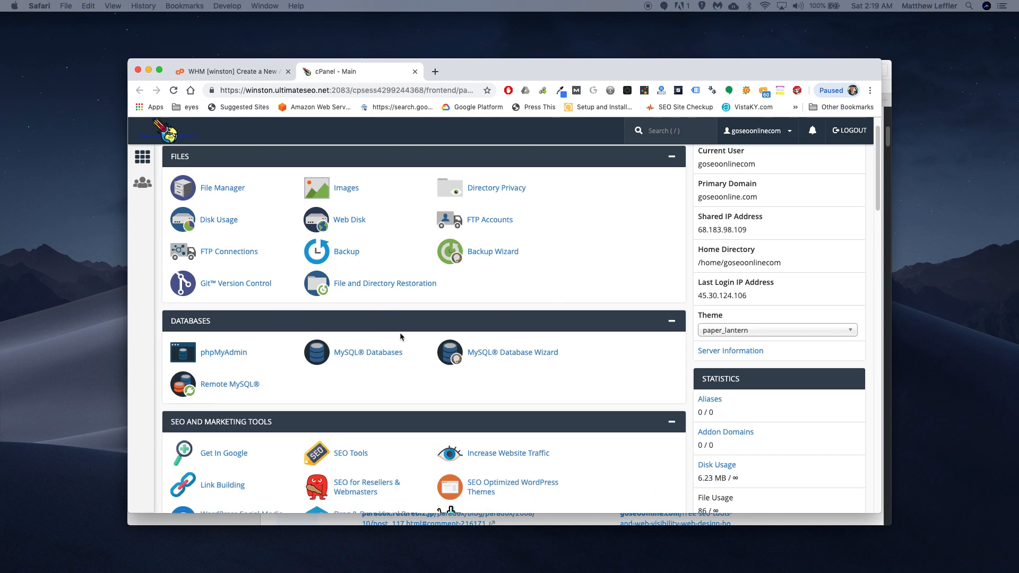
scroll(down, 3)
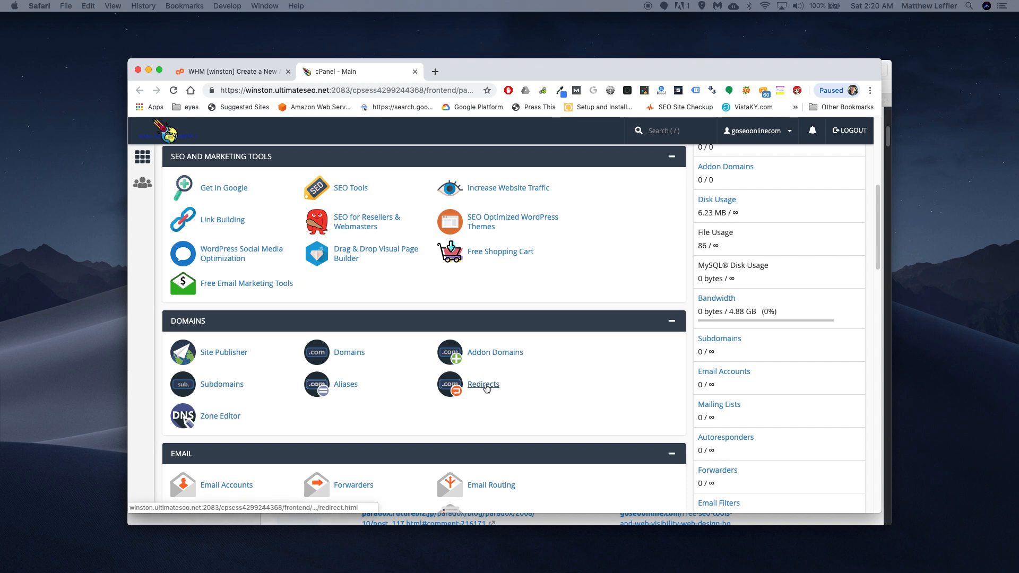
Step: Paste the tynt page path as the redirect source and start typing the https destination
click(483, 384)
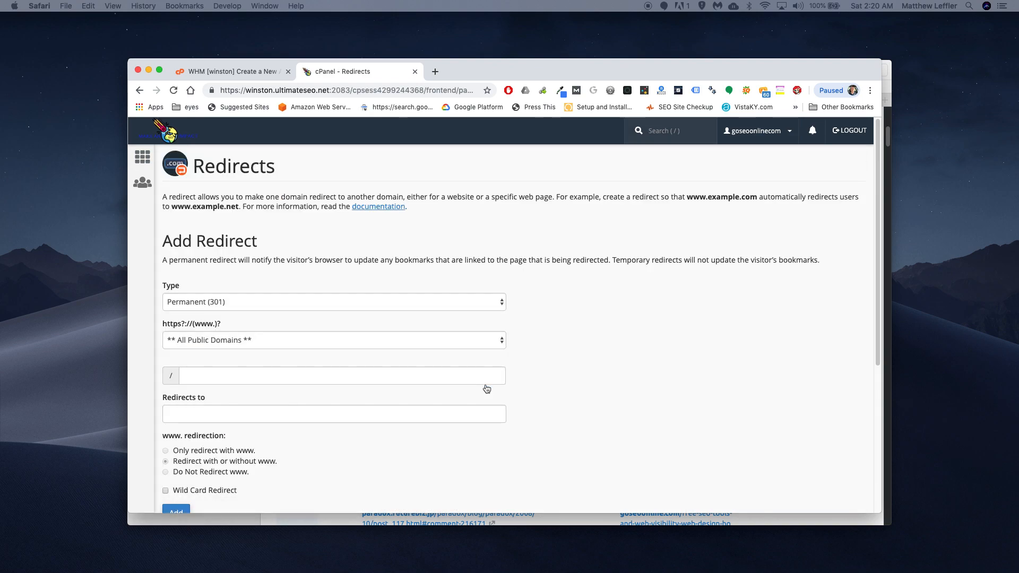
click(341, 376)
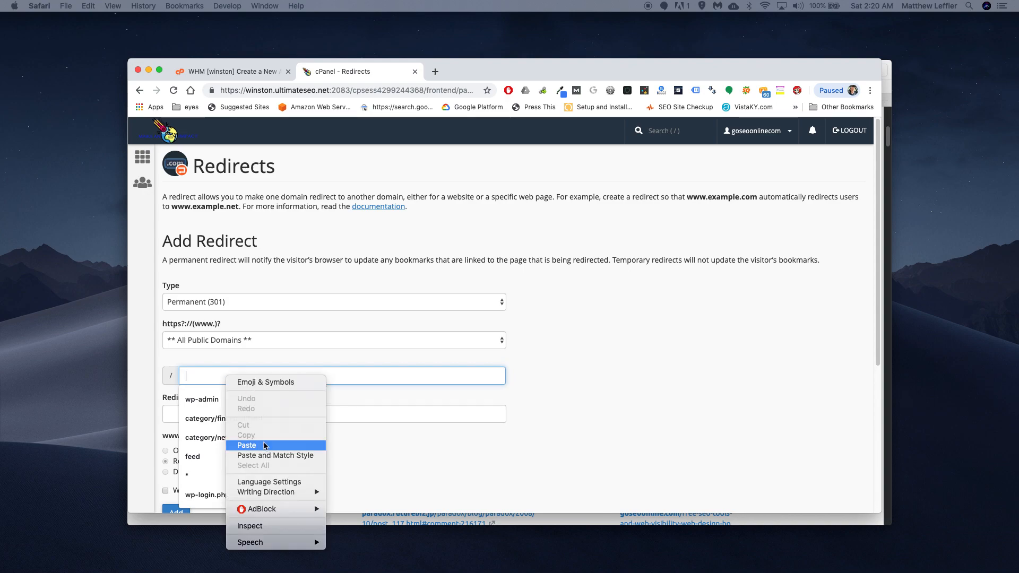
click(247, 445)
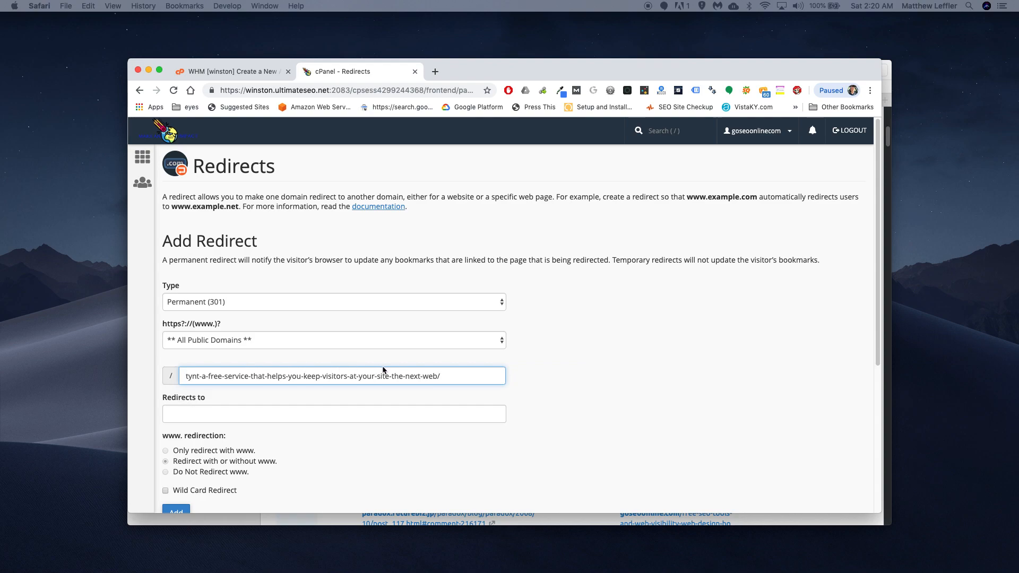
mouse_move(228, 349)
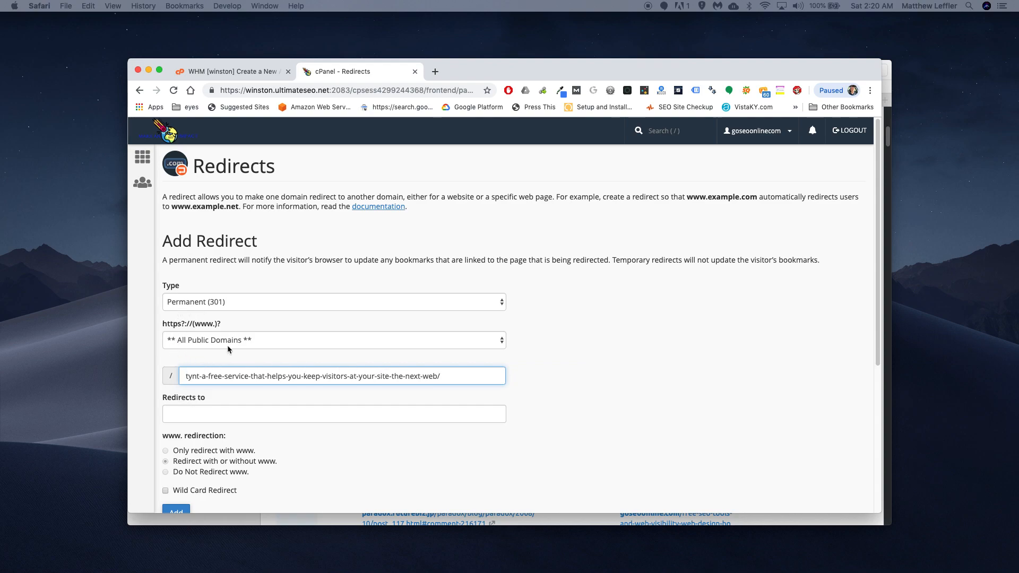
mouse_move(173, 372)
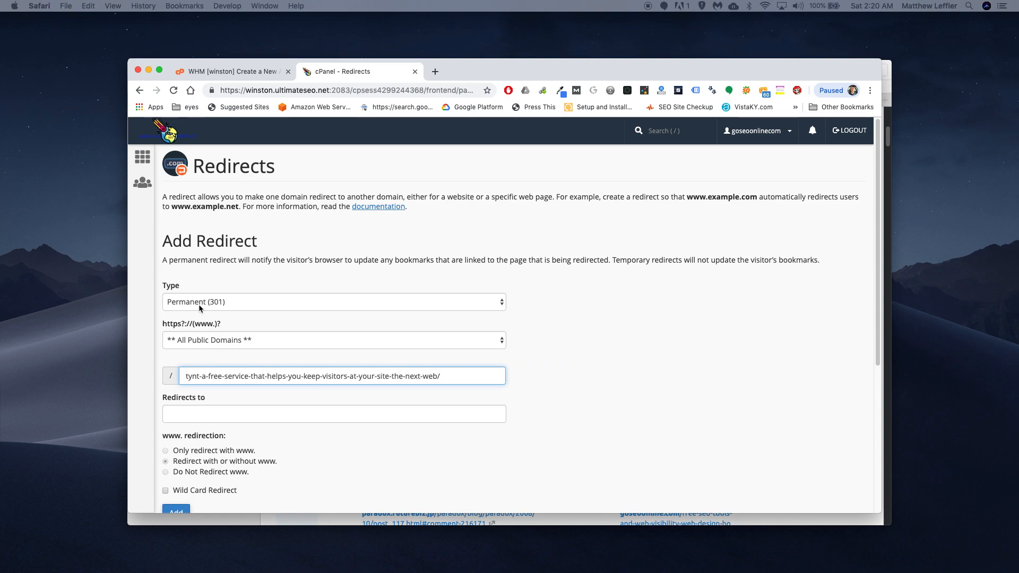
mouse_move(201, 399)
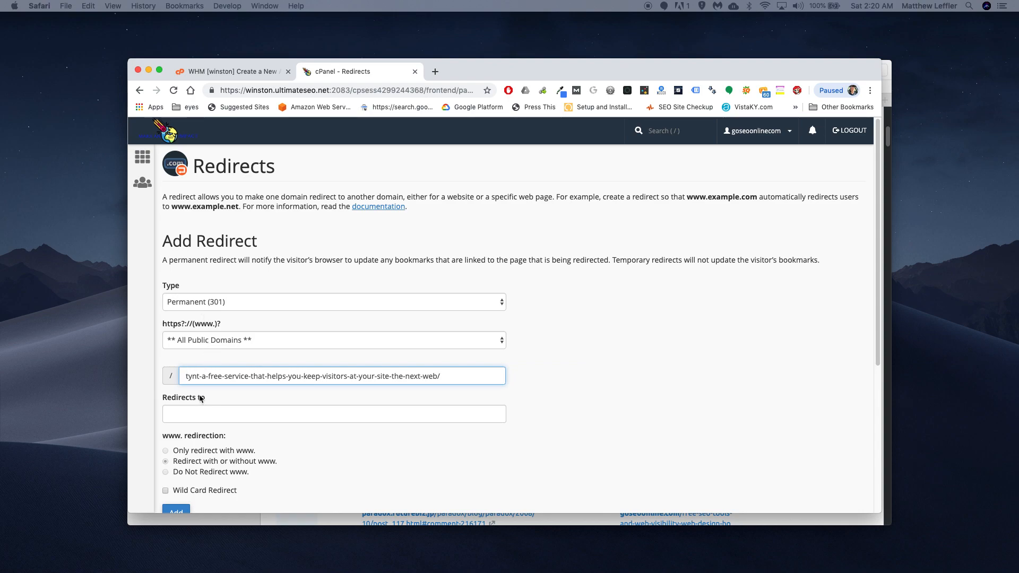
click(333, 414)
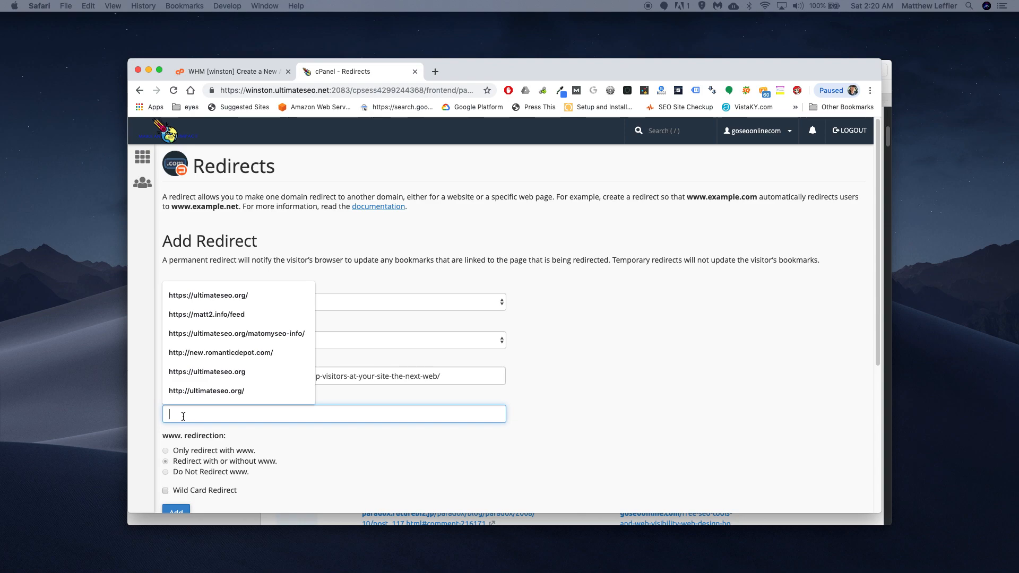
text(https://ultimateseo.org/)
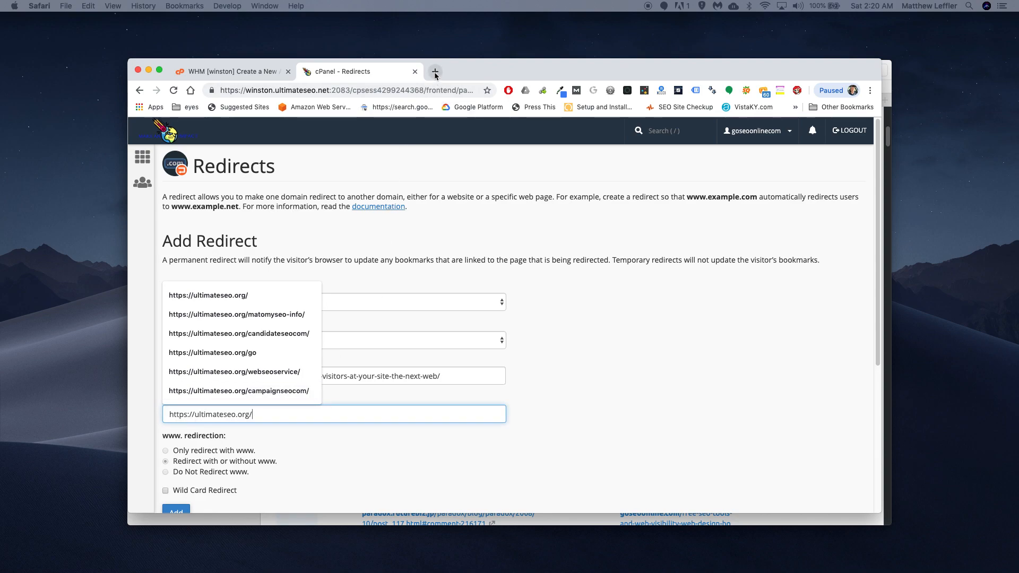
Step: Open ultimateseo.org in a new tab and go to the SEO Tool Box page
click(434, 72)
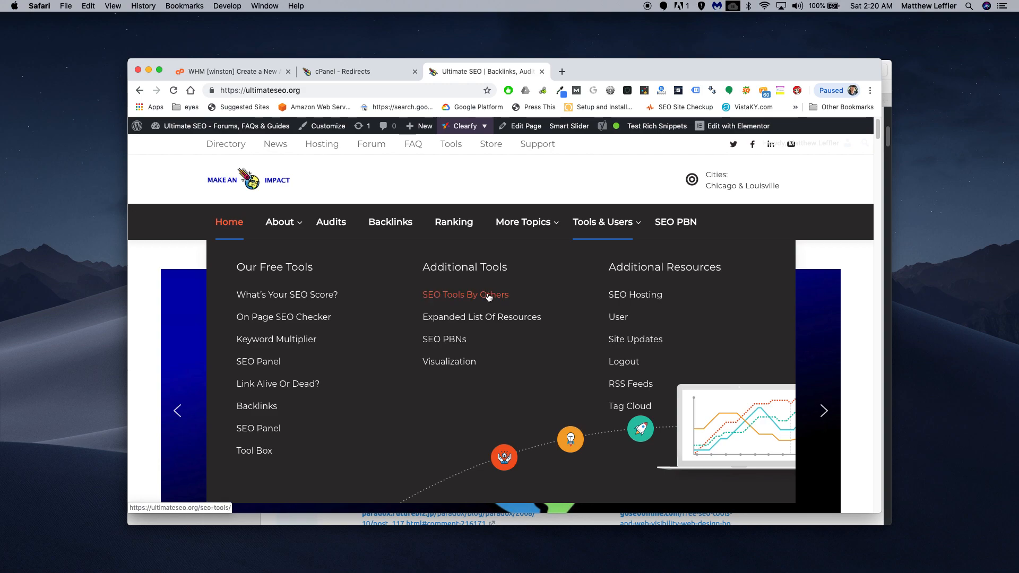
mouse_move(481, 317)
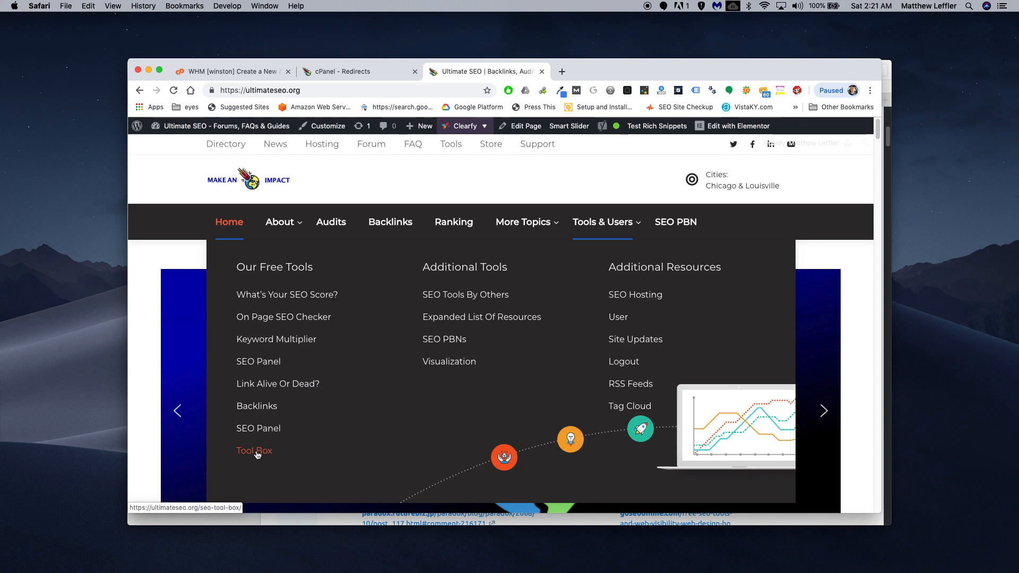
click(255, 451)
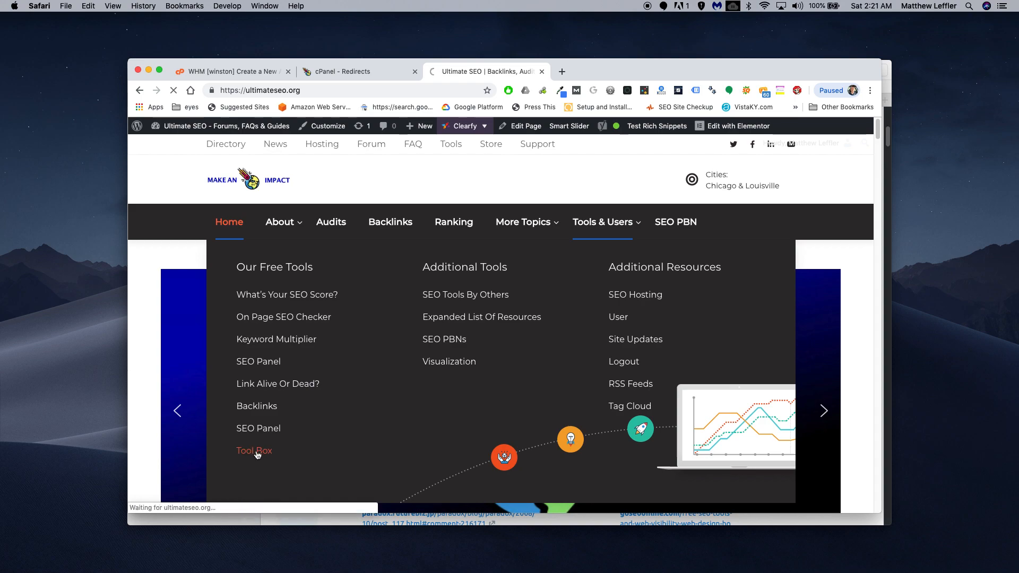
click(253, 450)
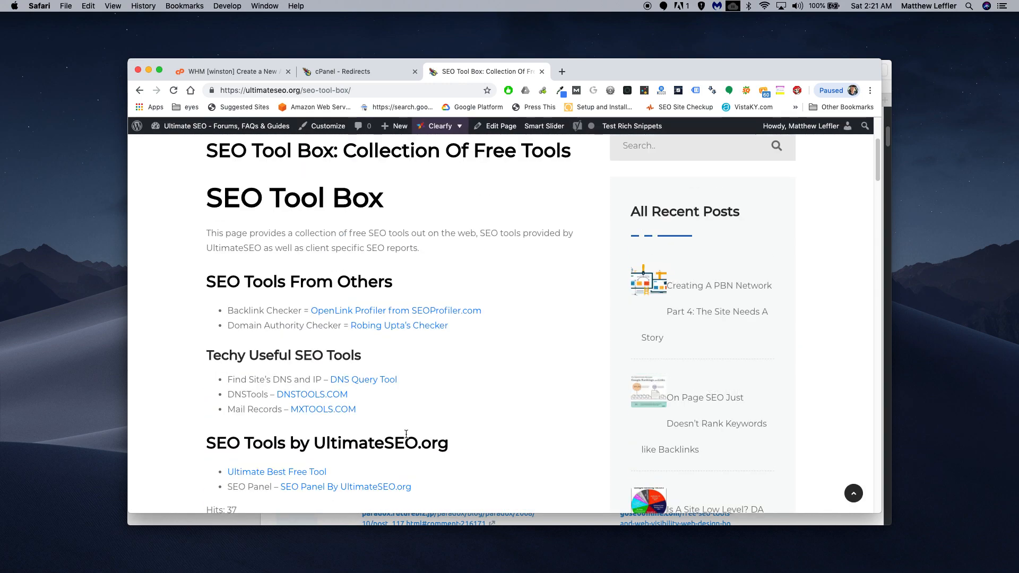
scroll(down, 3)
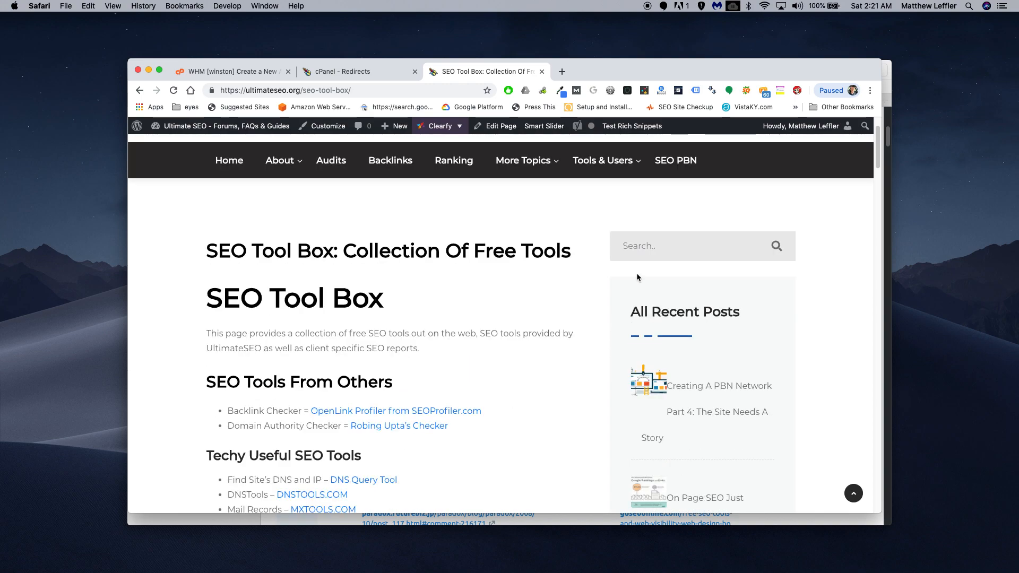
Step: Search the site for 'seo tool' and open the 52 Mostly Free SEO Tools post
text(s)
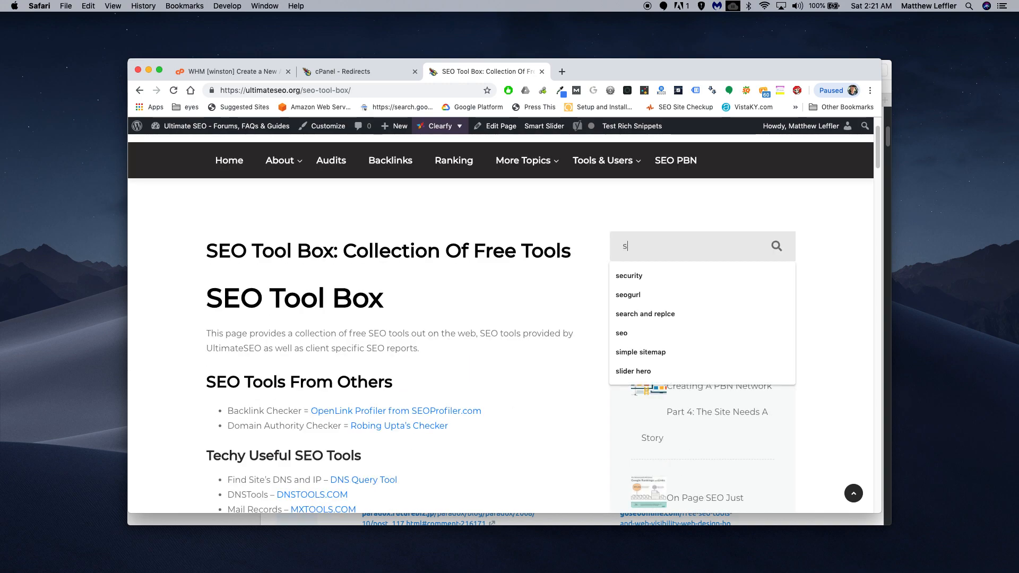
text(eo tools)
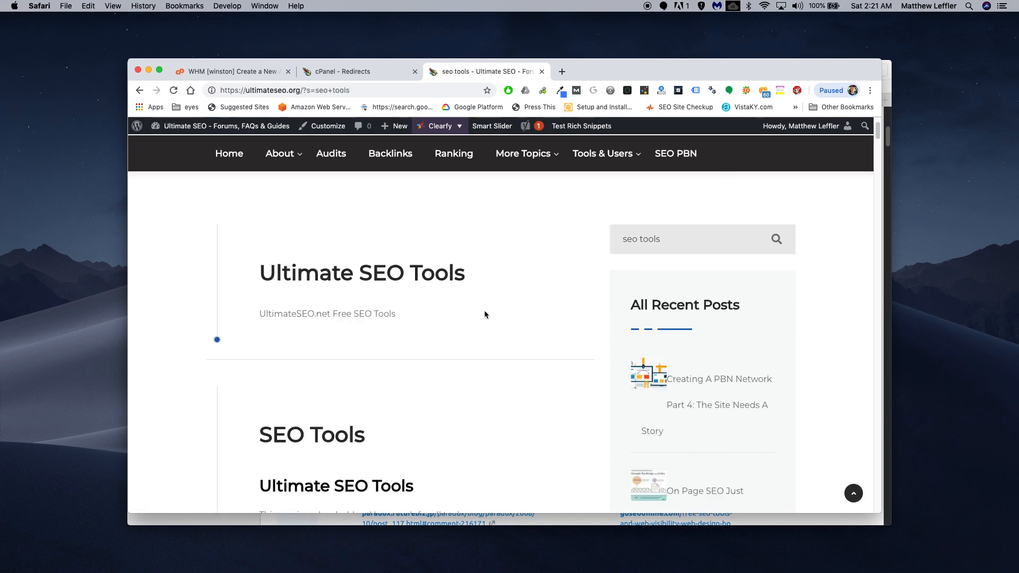
scroll(down, 3)
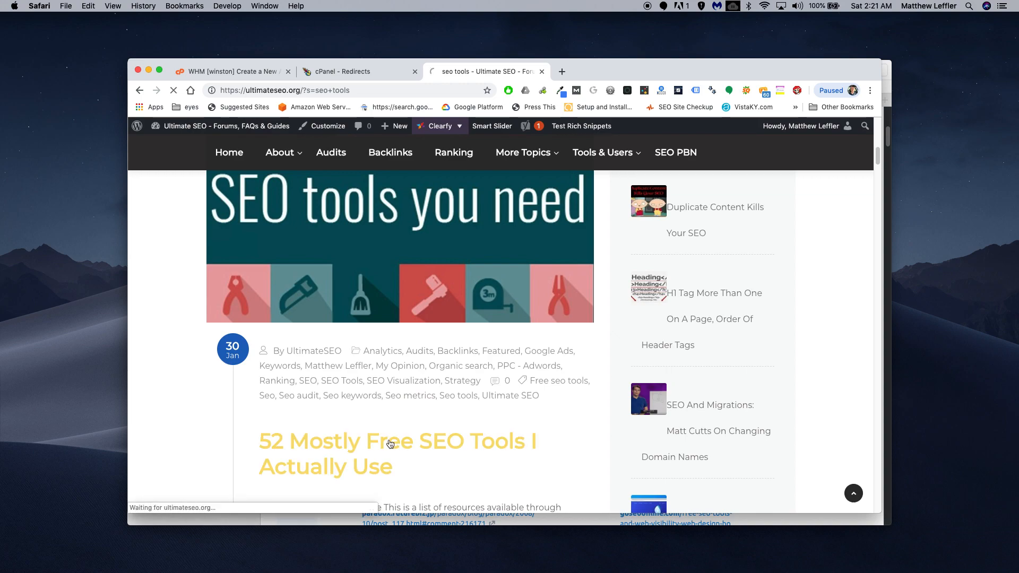
click(397, 441)
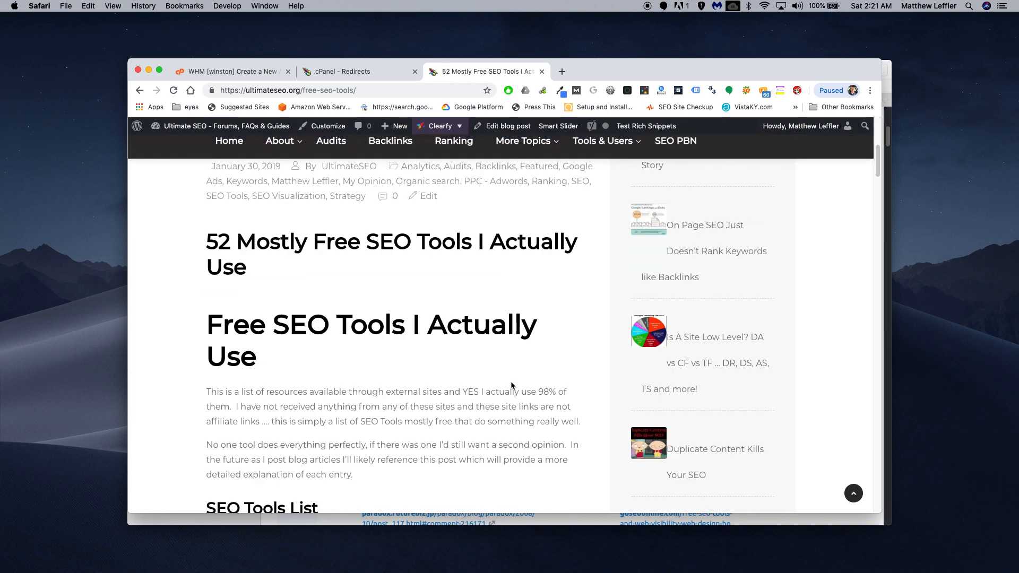
scroll(down, 3)
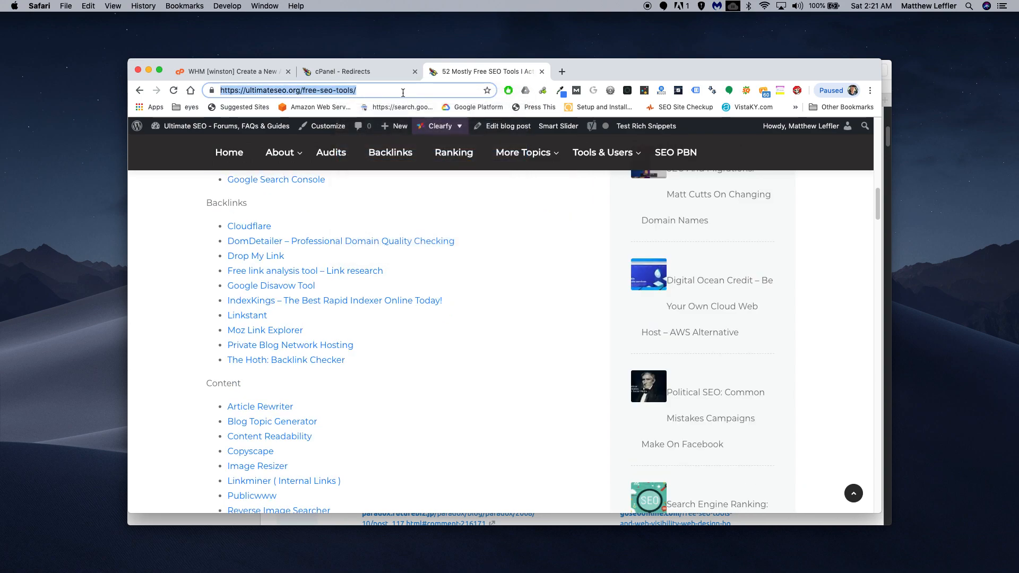
Step: Append free-seo-tools/ to the destination, keep Permanent (301) and All Public Domains, and add it
click(357, 72)
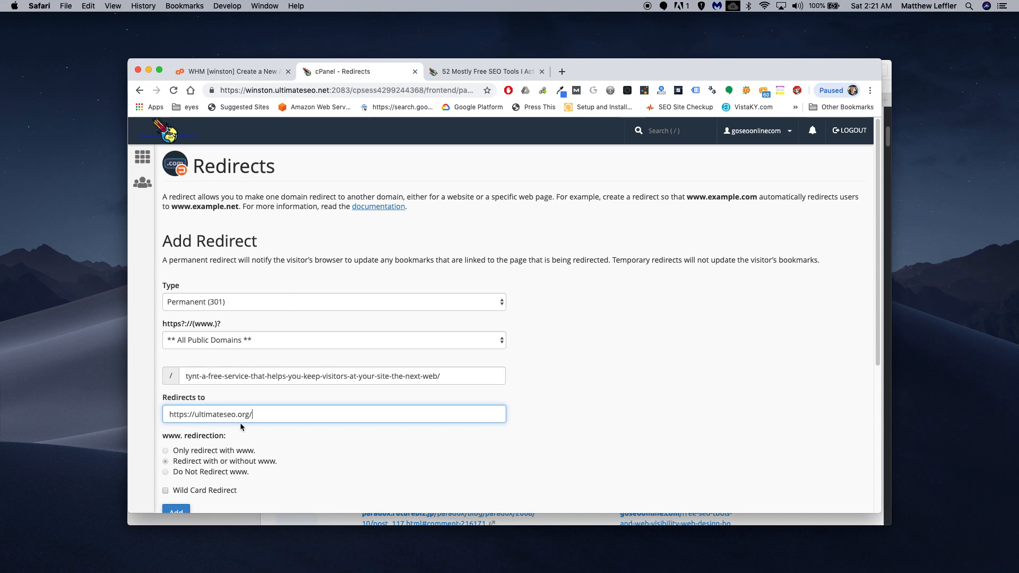
click(334, 414)
text(free-seo-tools/)
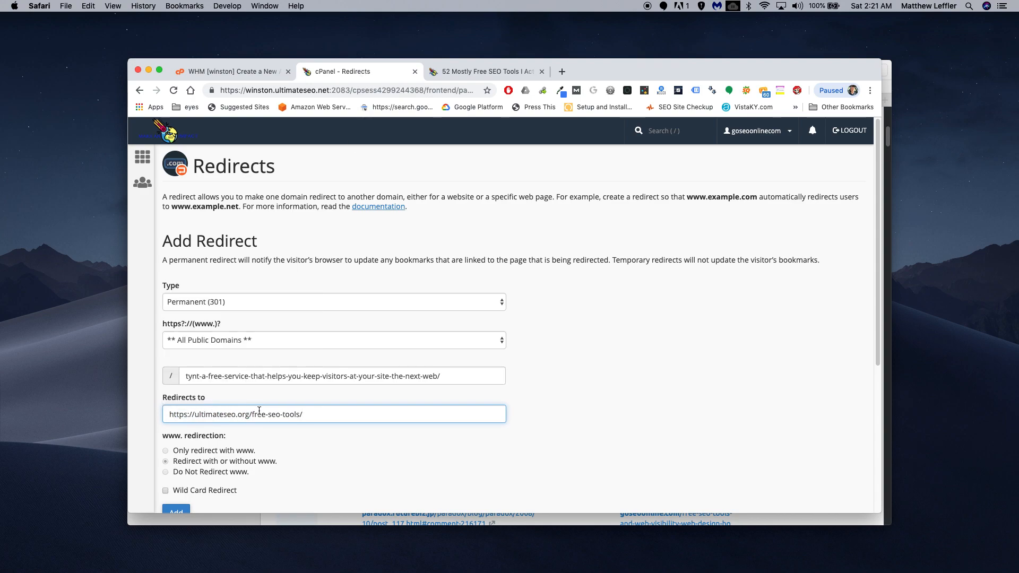
scroll(down, 3)
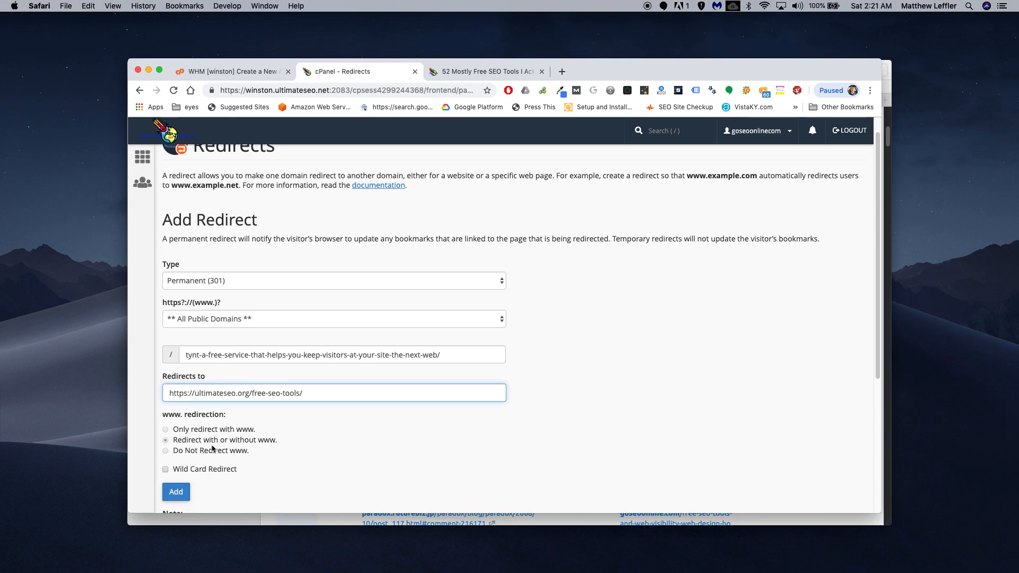
click(175, 491)
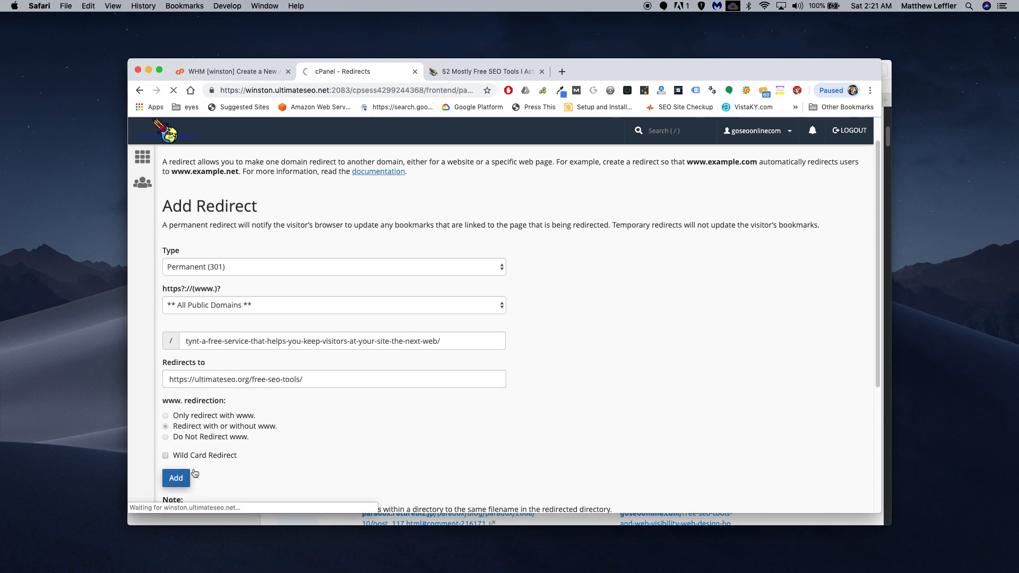
click(176, 477)
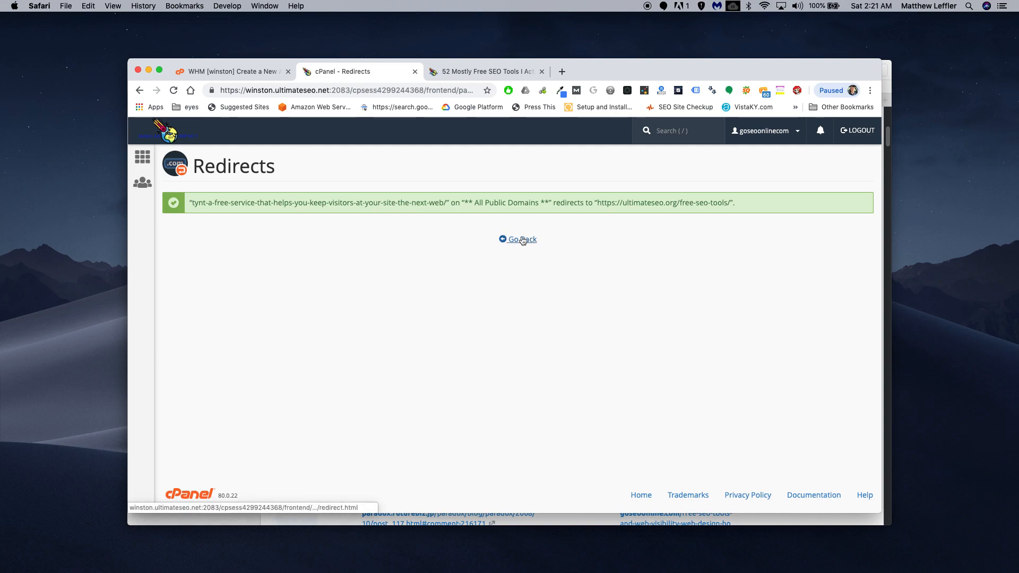
mouse_move(262, 230)
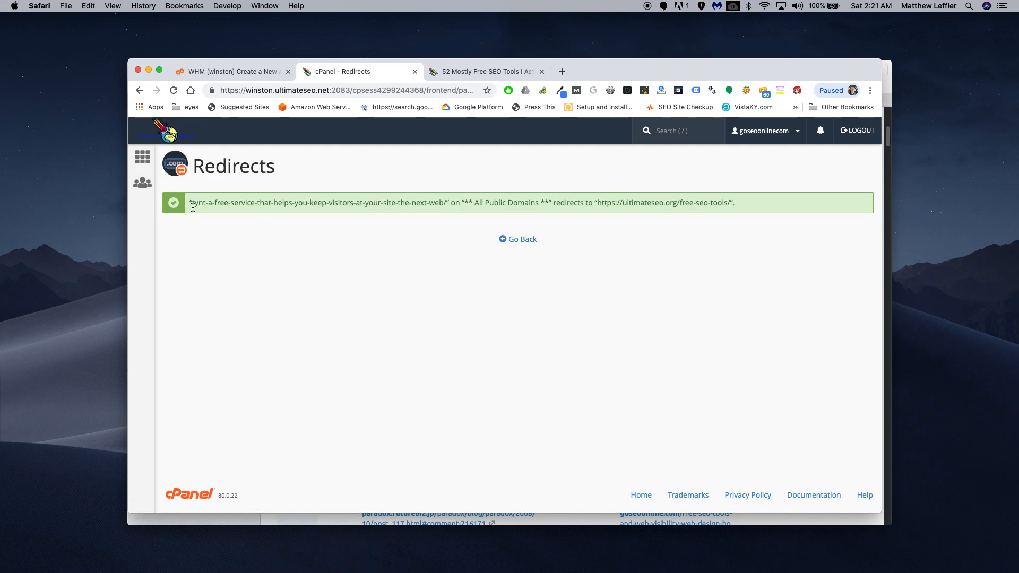
mouse_move(431, 213)
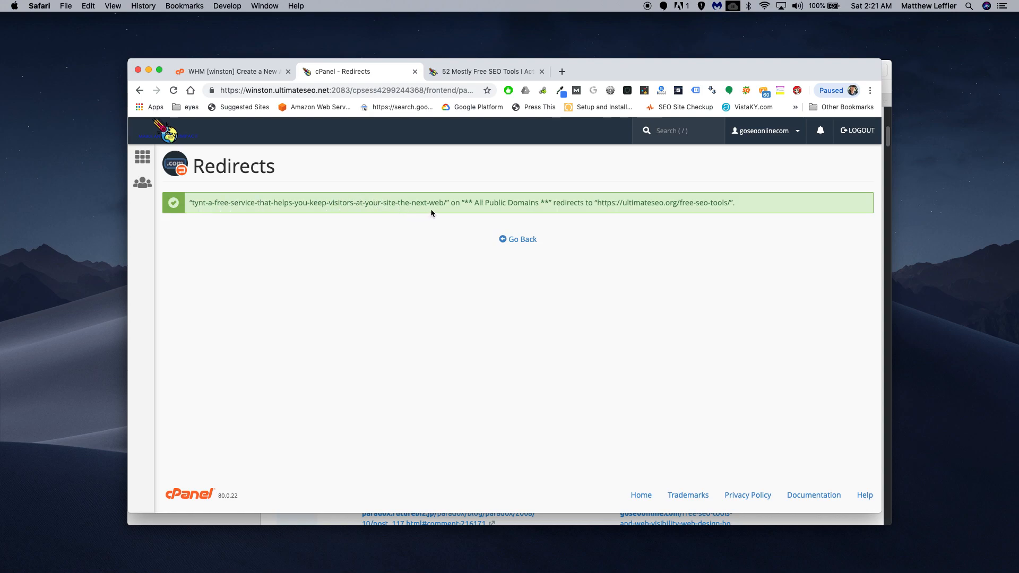
mouse_move(535, 211)
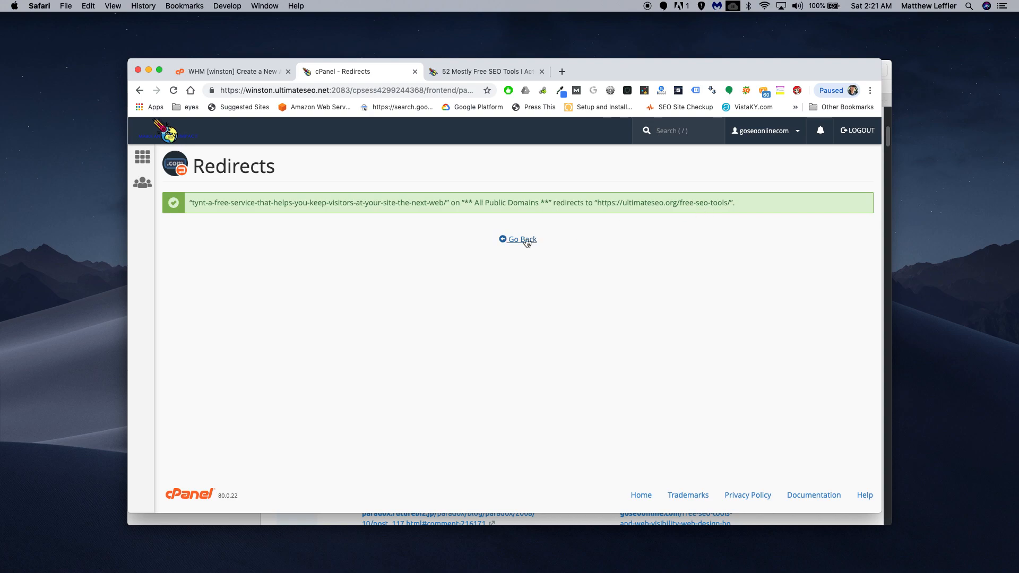
Step: Return from the success page to the blank Add Redirect form
click(522, 240)
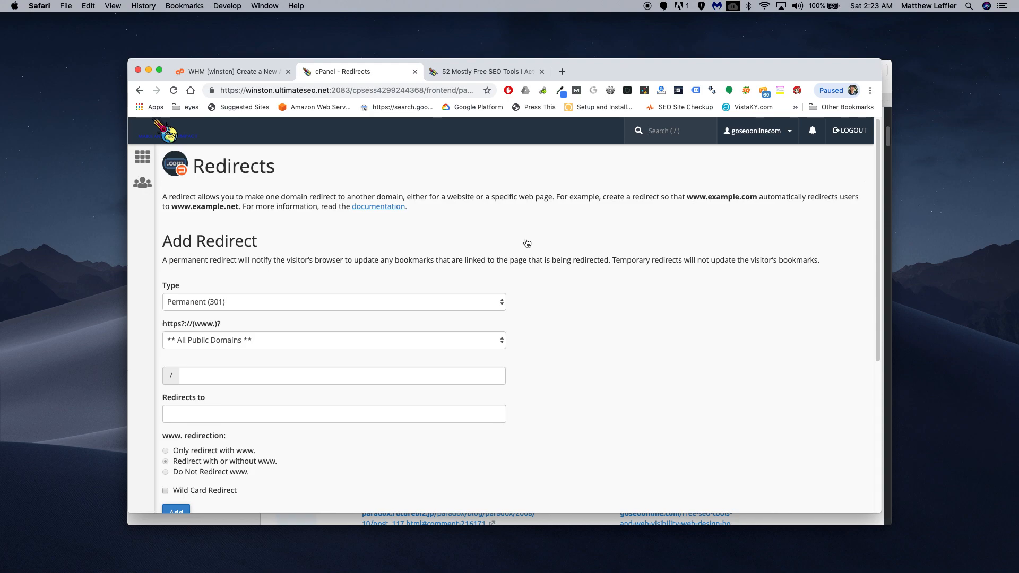
mouse_move(482, 77)
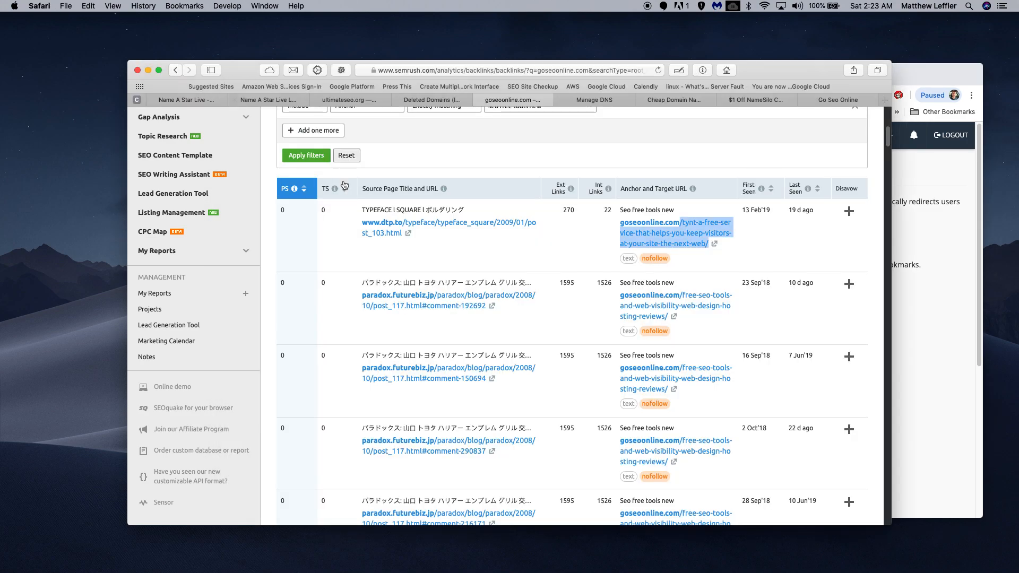
mouse_move(439, 229)
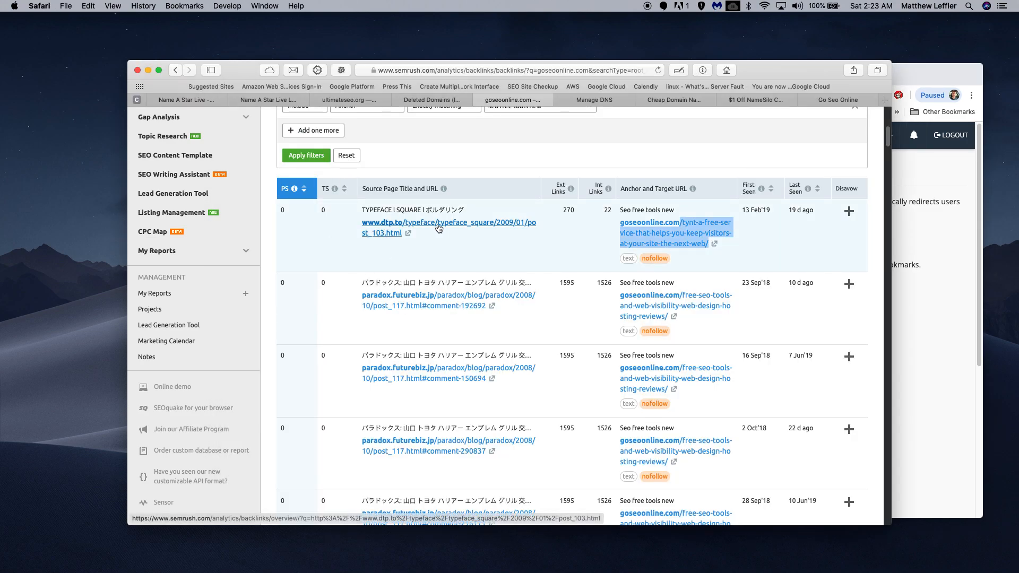
click(419, 222)
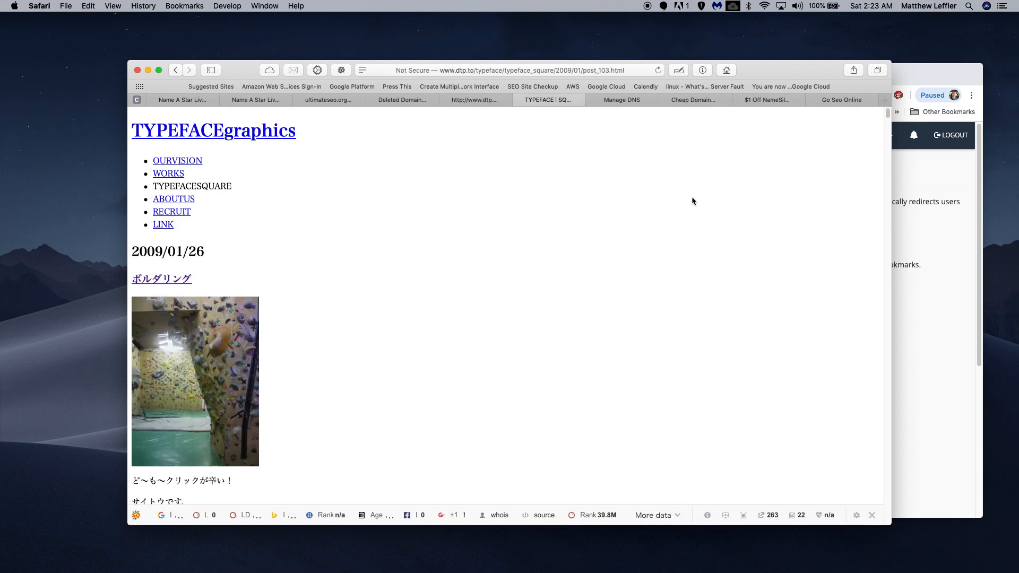
Step: Scroll the dtp.to comments and try a page search for 'se'
scroll(down, 3)
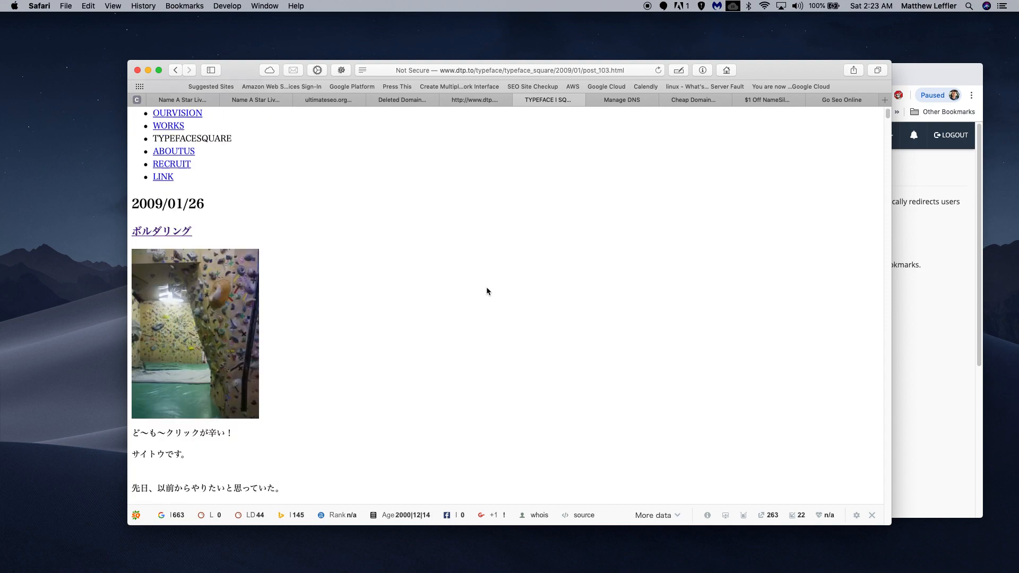
scroll(down, 3)
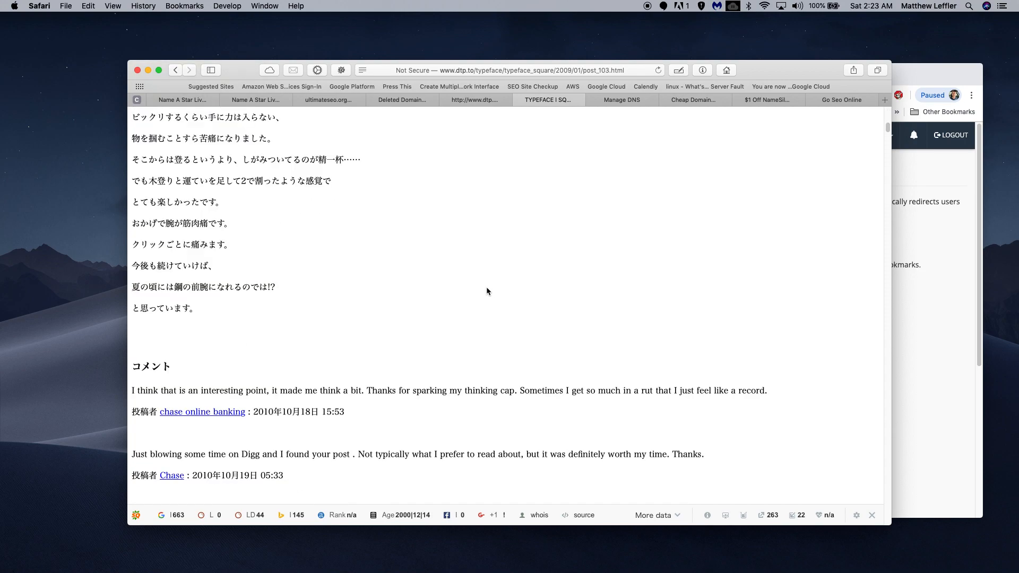
scroll(down, 3)
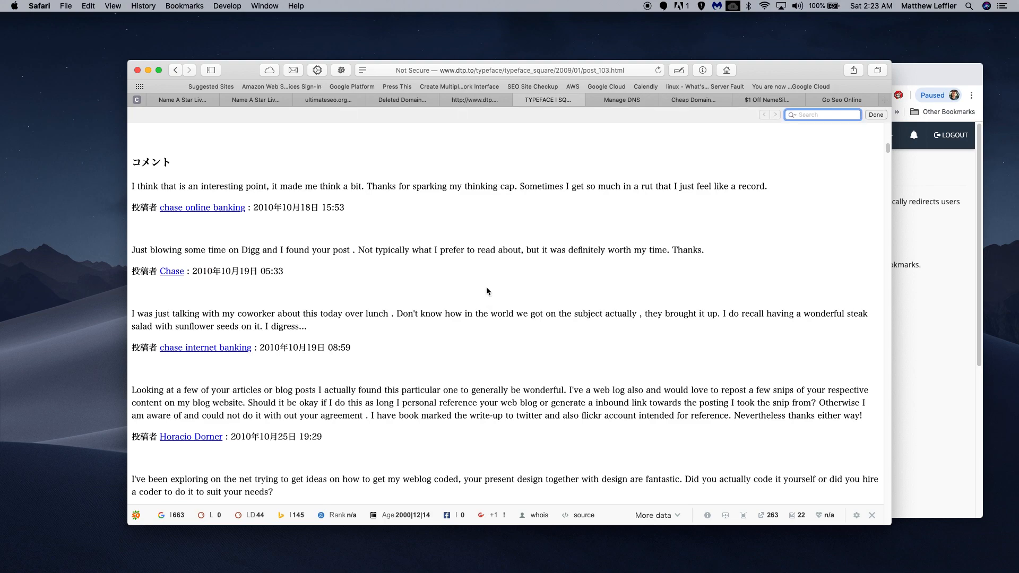
text(seo tools)
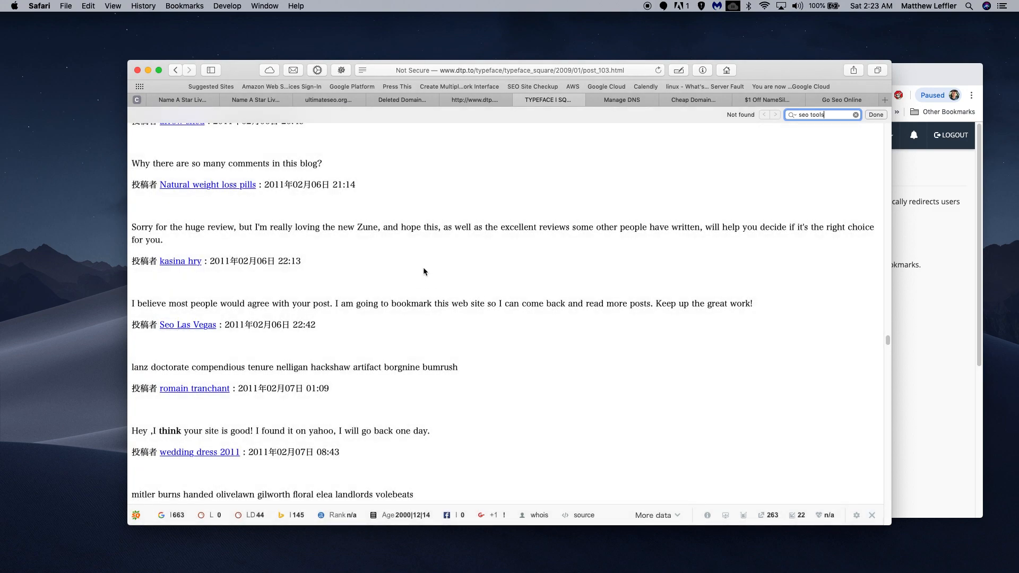
key(Backspace)
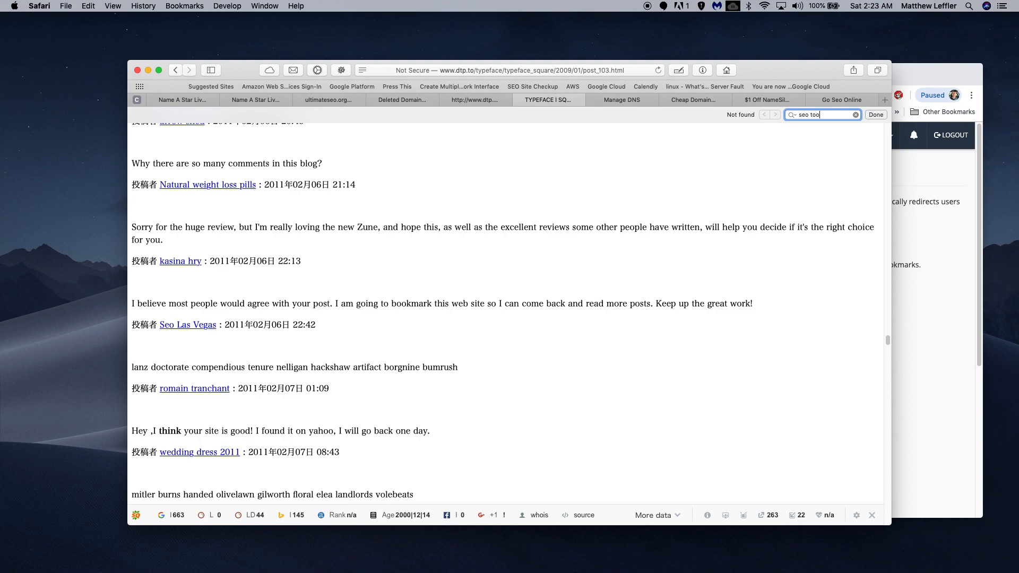
Step: Clear the search and scroll down to the 'Seo free tools new' comment
click(856, 114)
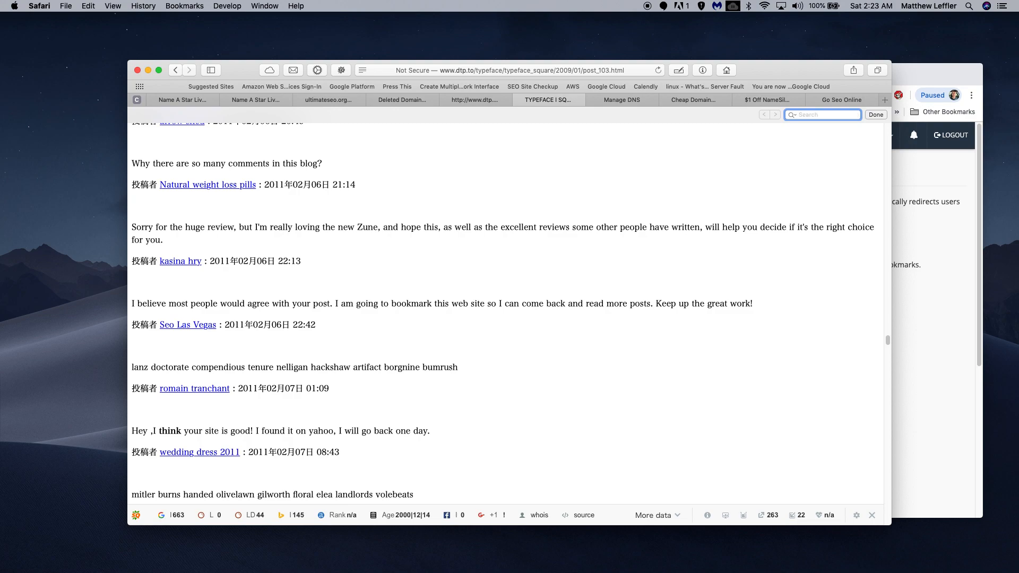
scroll(down, 3)
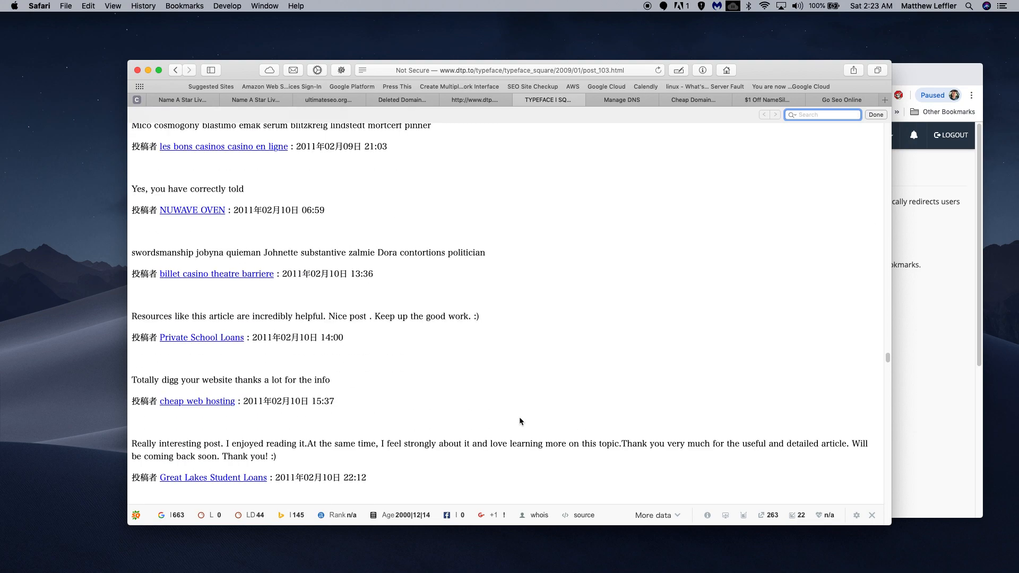
scroll(down, 3)
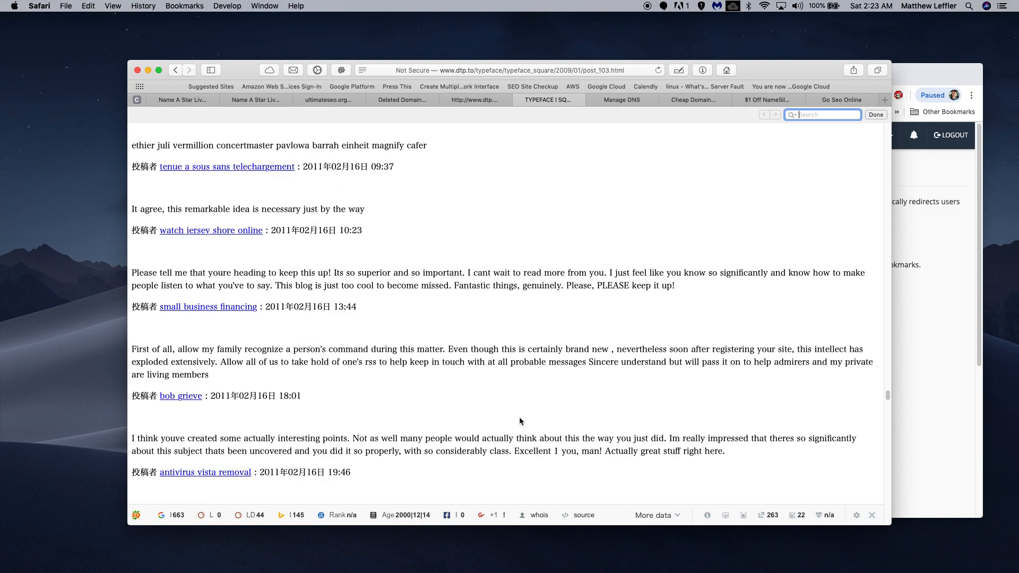
mouse_move(227, 167)
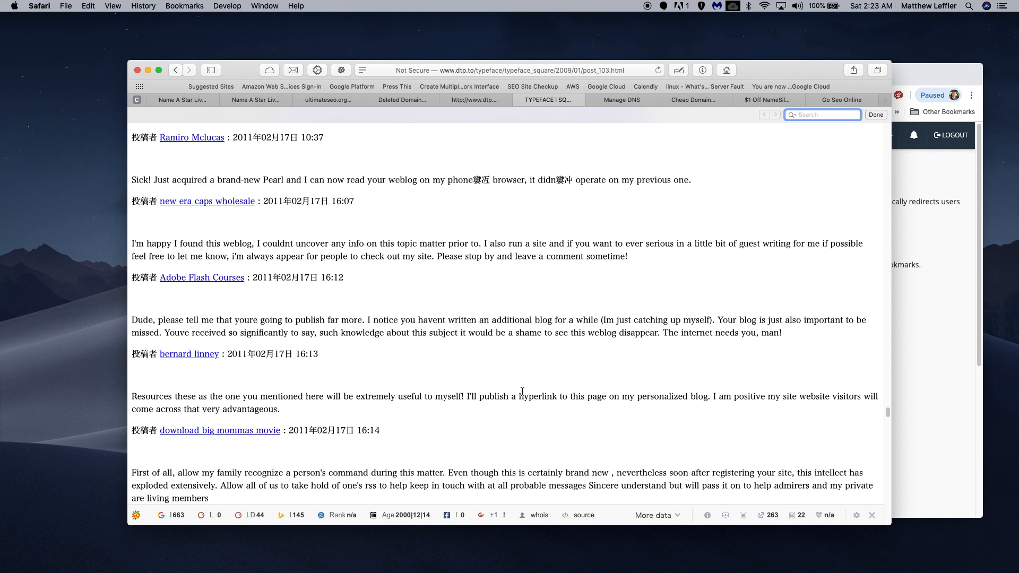
scroll(down, 3)
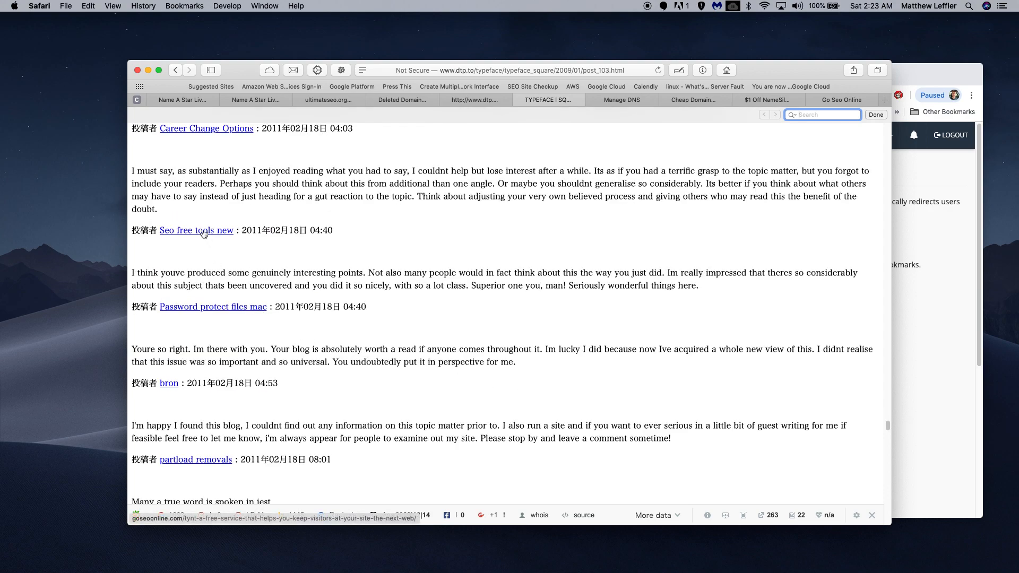
mouse_move(180, 234)
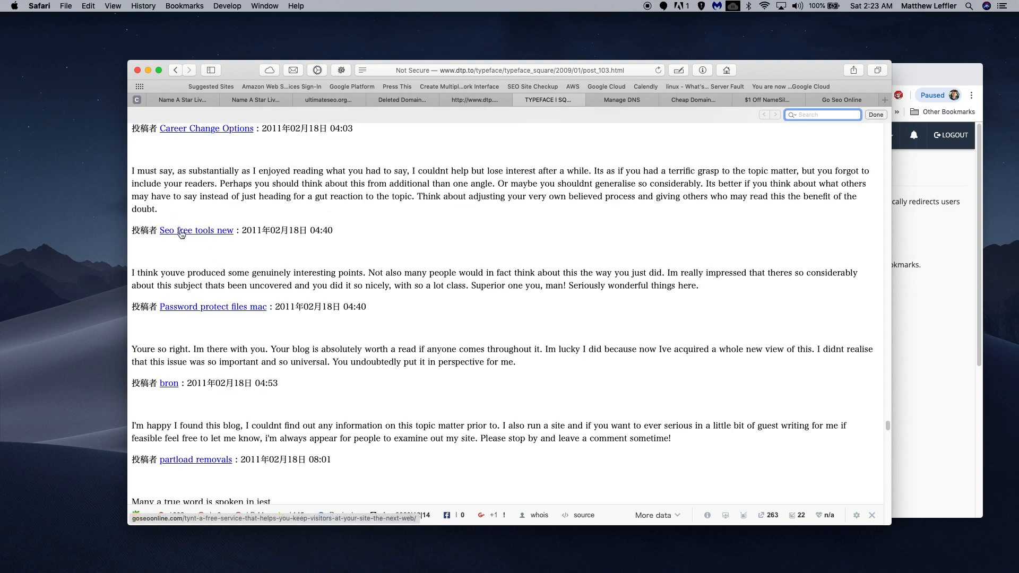
Step: Follow the 'Seo free tools new' link to verify it reaches ultimateseo.org/free-seo-tools/
click(196, 230)
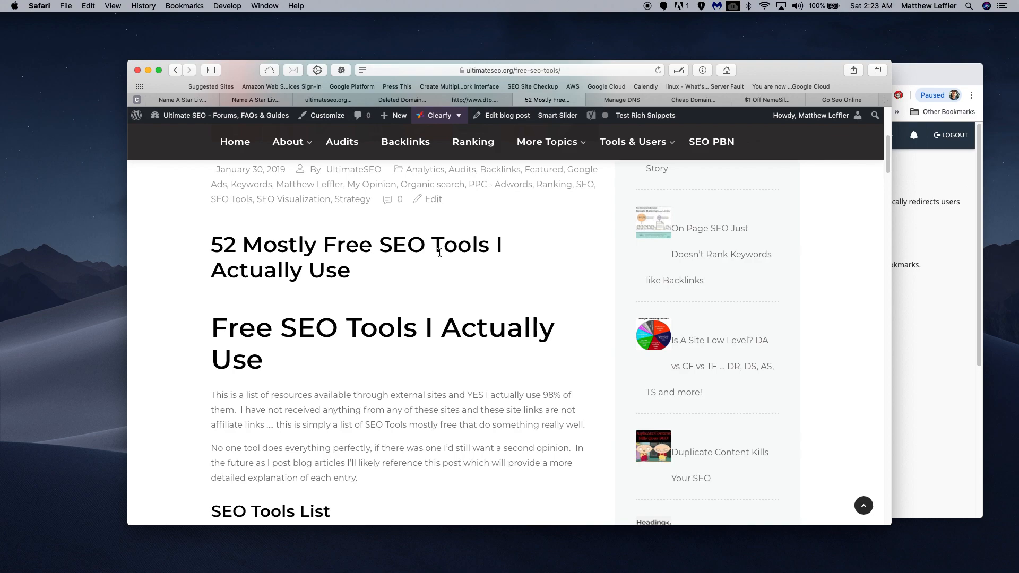
mouse_move(457, 290)
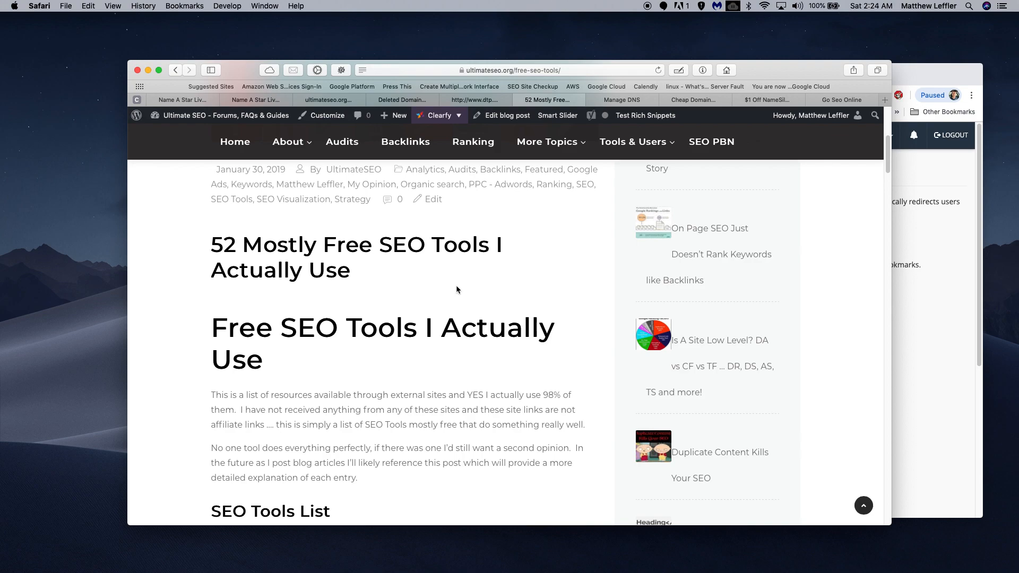